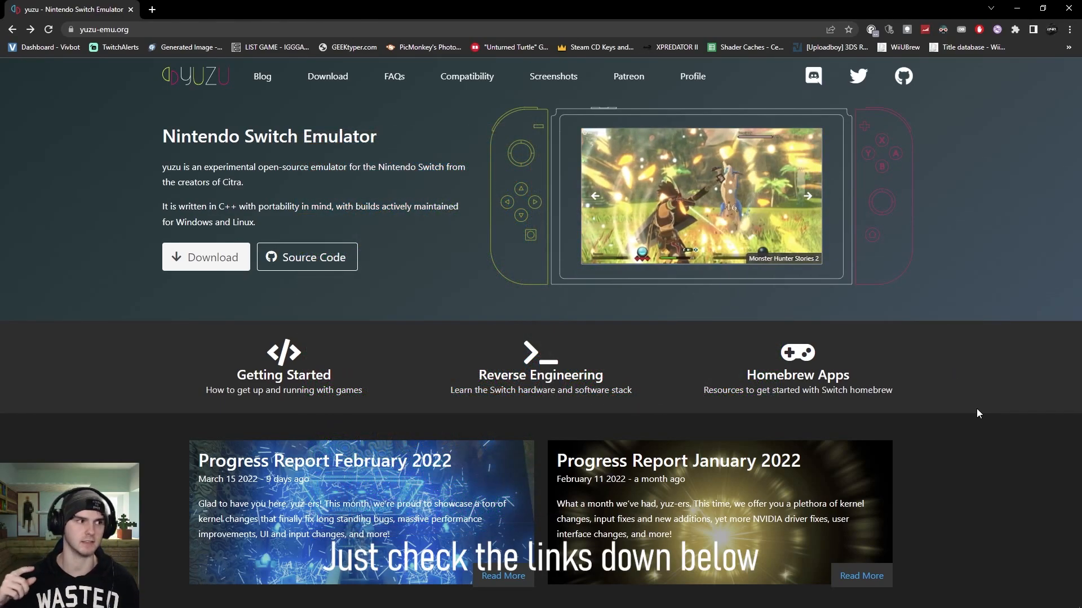
Dismiss the Derivation Components Missing warning and answer No to sharing telemetry data.
left_click(807, 196)
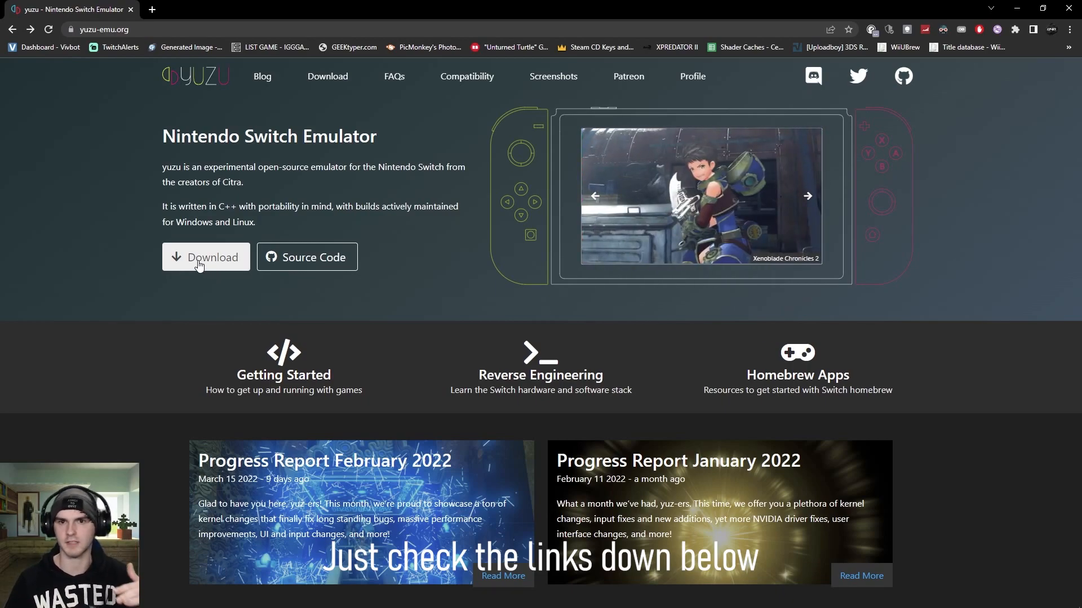
mouse_move(965, 312)
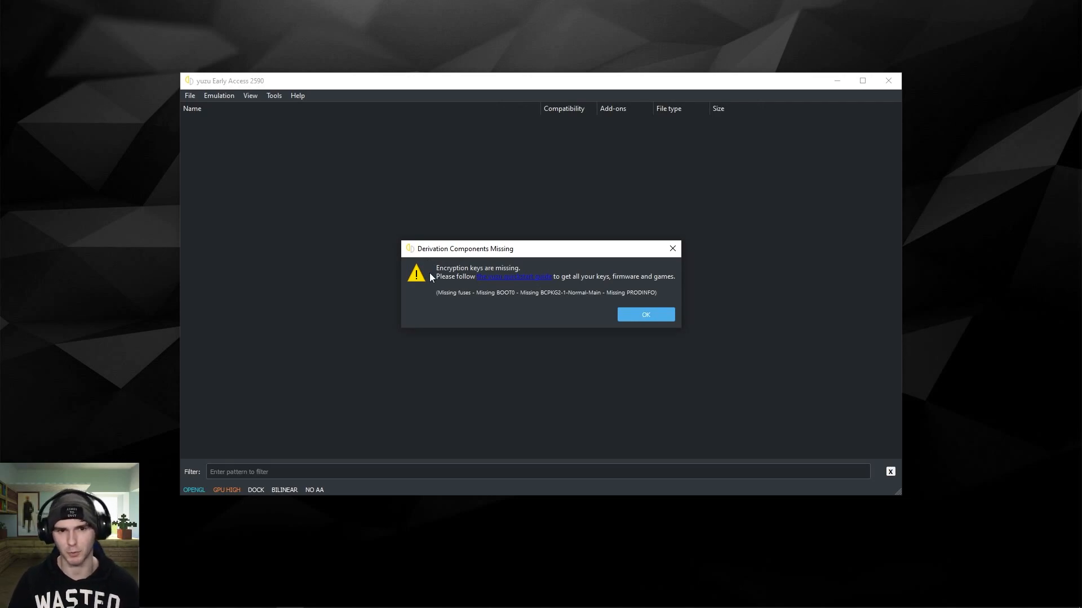
mouse_move(514, 283)
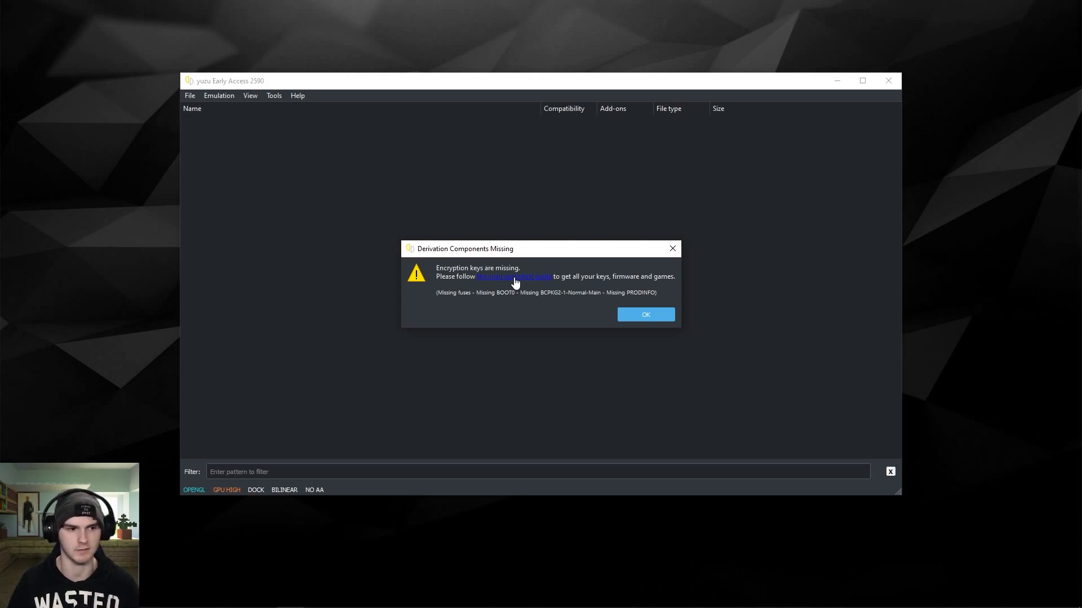
left_click(644, 314)
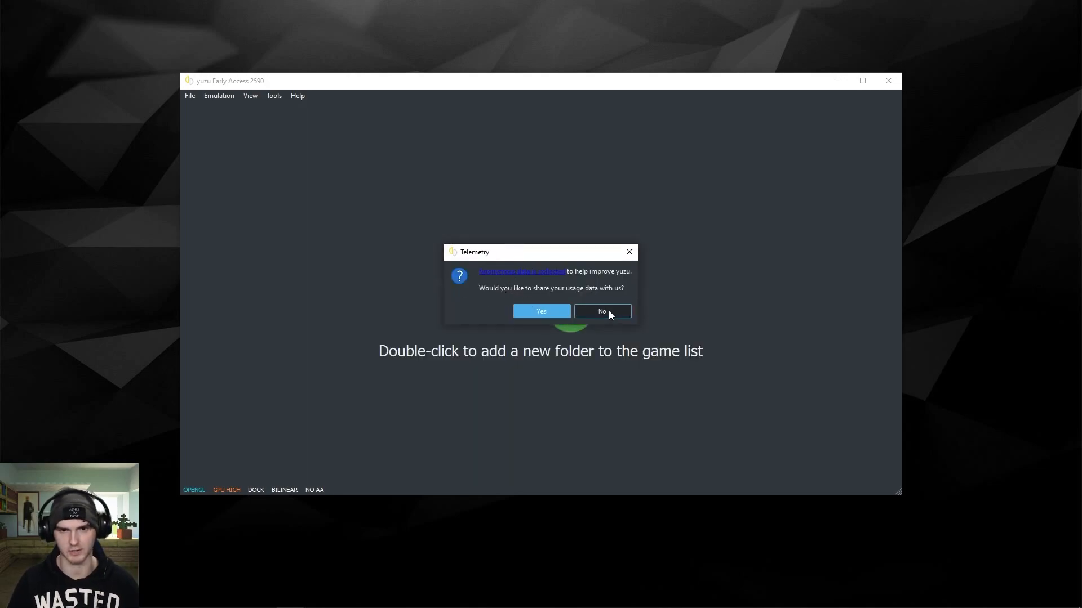
left_click(601, 311)
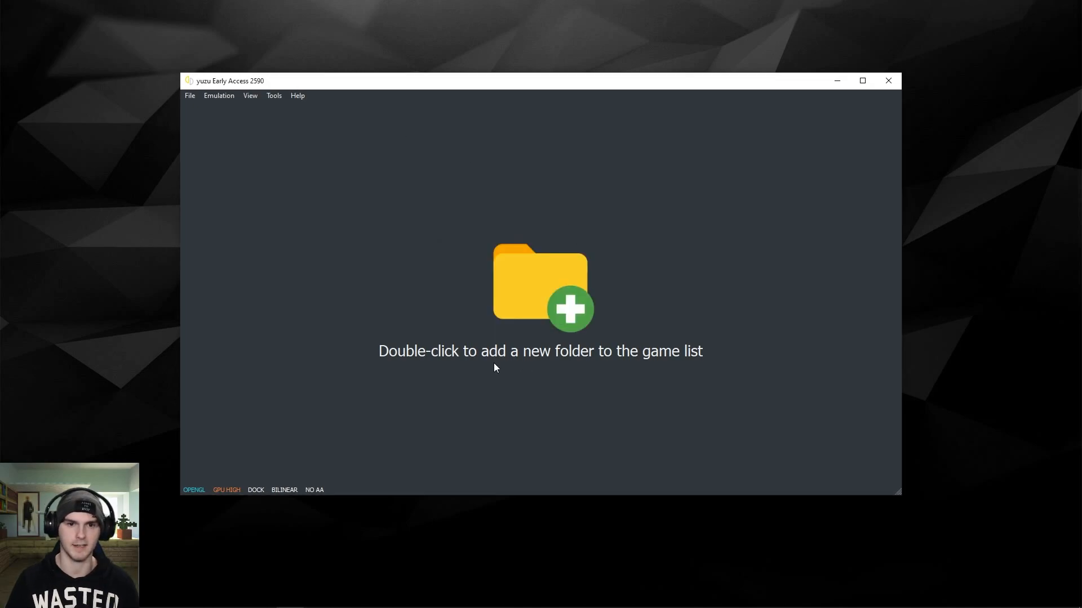
mouse_move(565, 327)
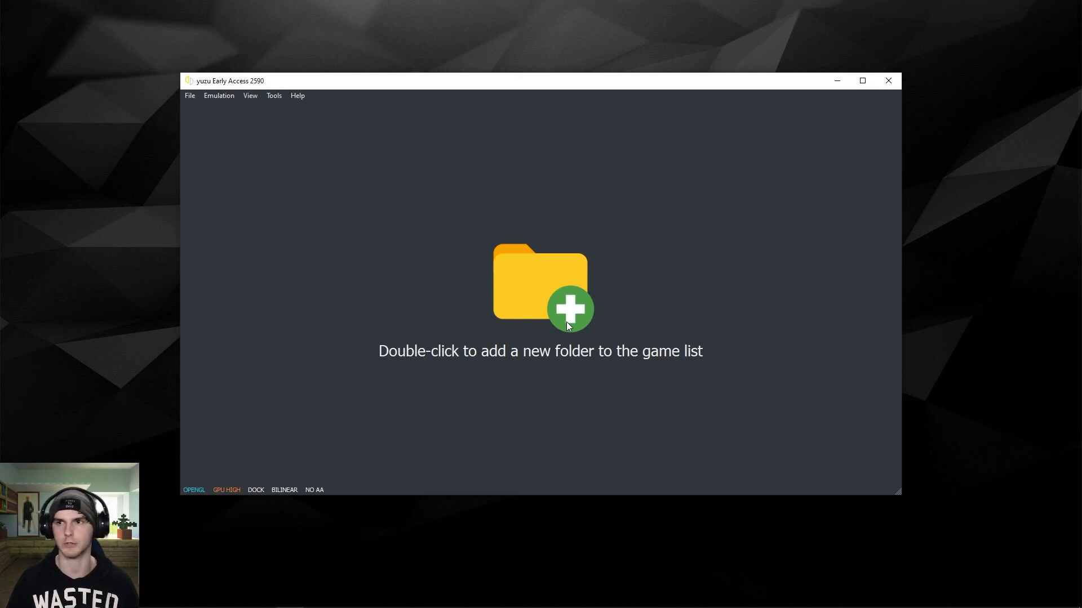
mouse_move(575, 315)
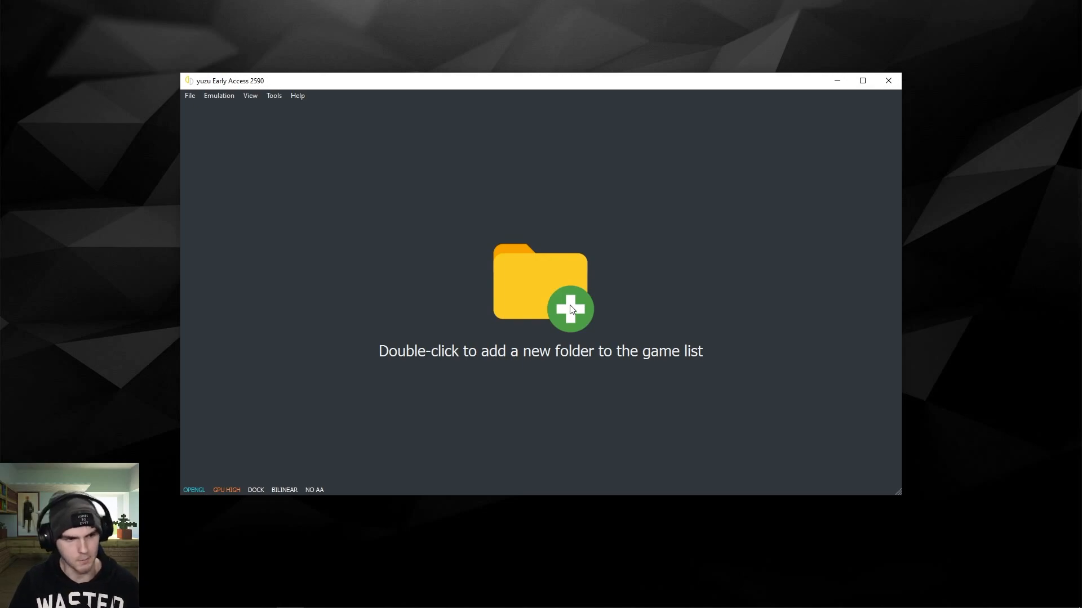
Add the D:/Yuzu Games folder as a game directory in the library list.
double_click(540, 303)
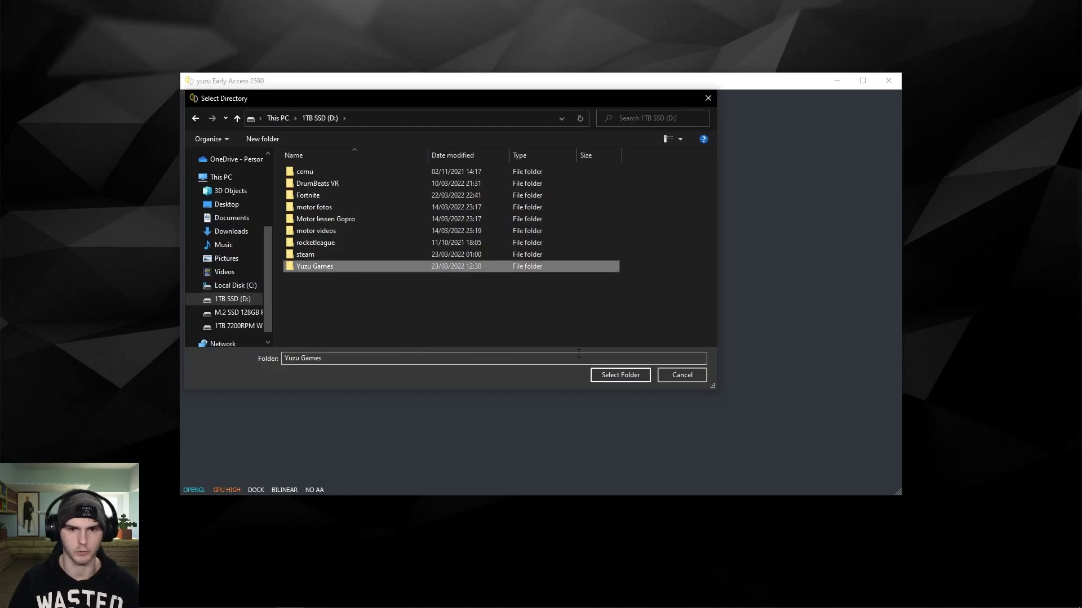
left_click(619, 374)
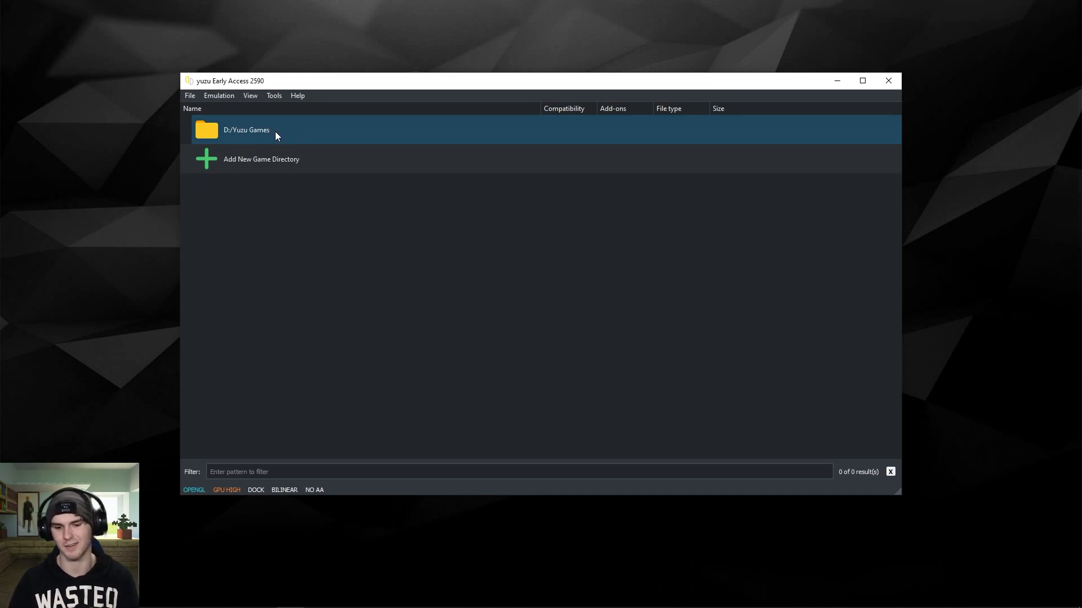
right_click(276, 142)
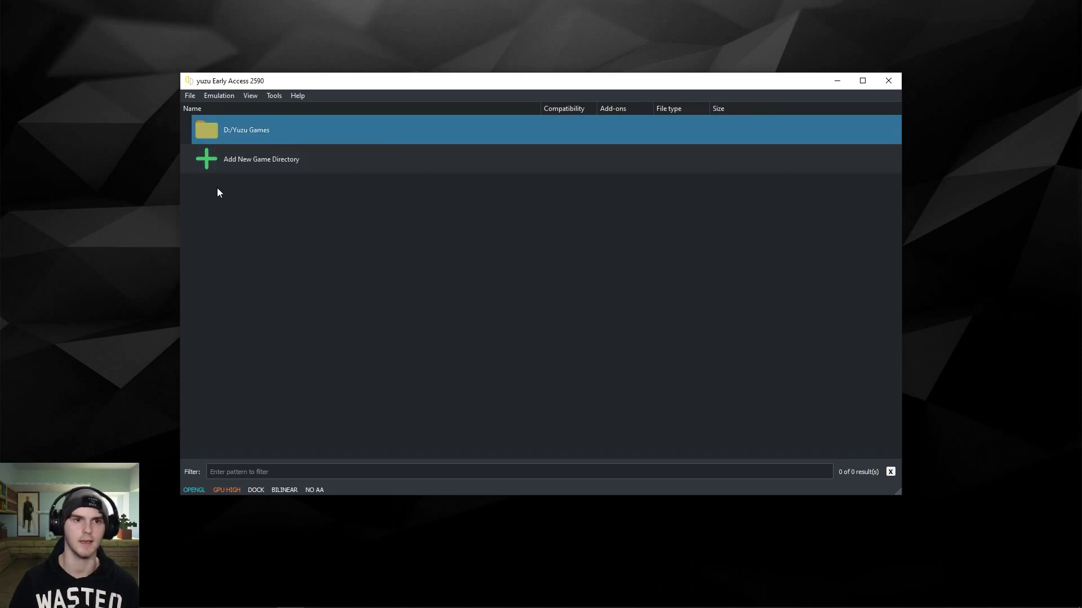
mouse_move(244, 139)
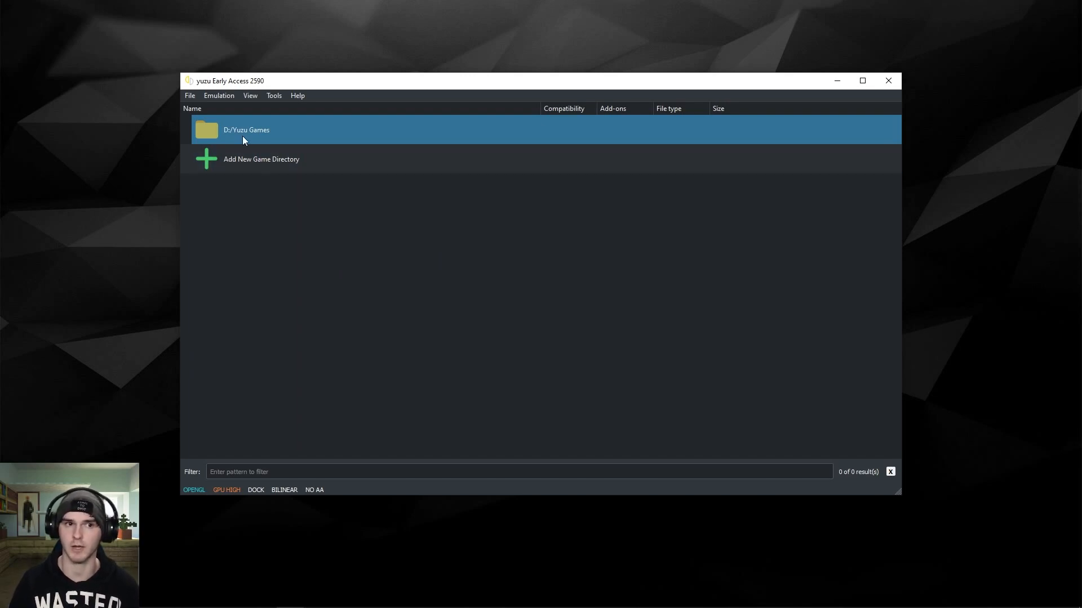
Place prod.keys into yuzu's keys folder via Open yuzu Folder, then close Explorer.
left_click(190, 95)
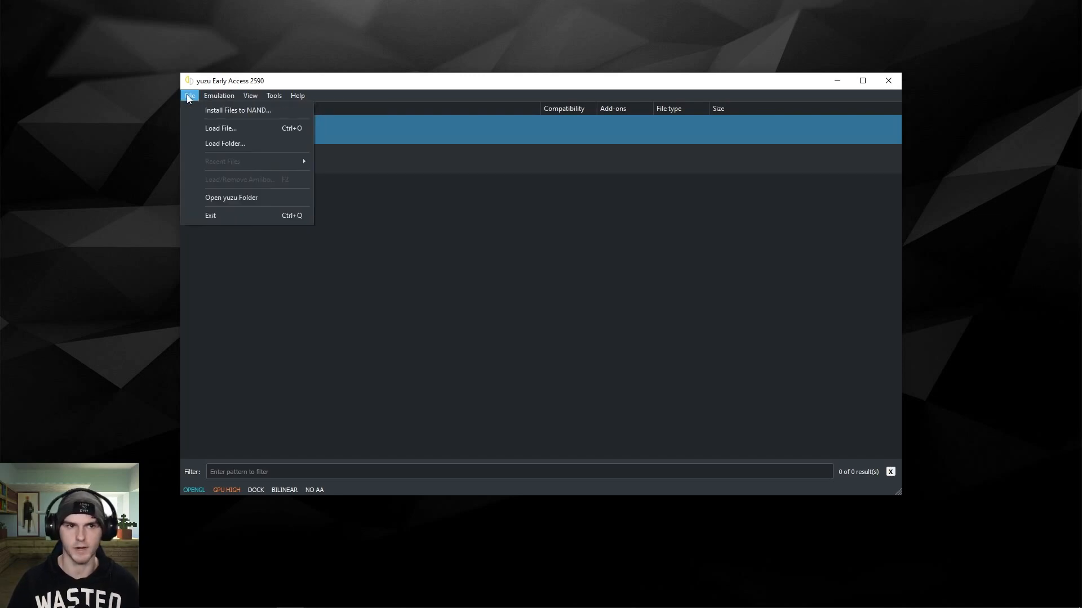
mouse_move(256, 212)
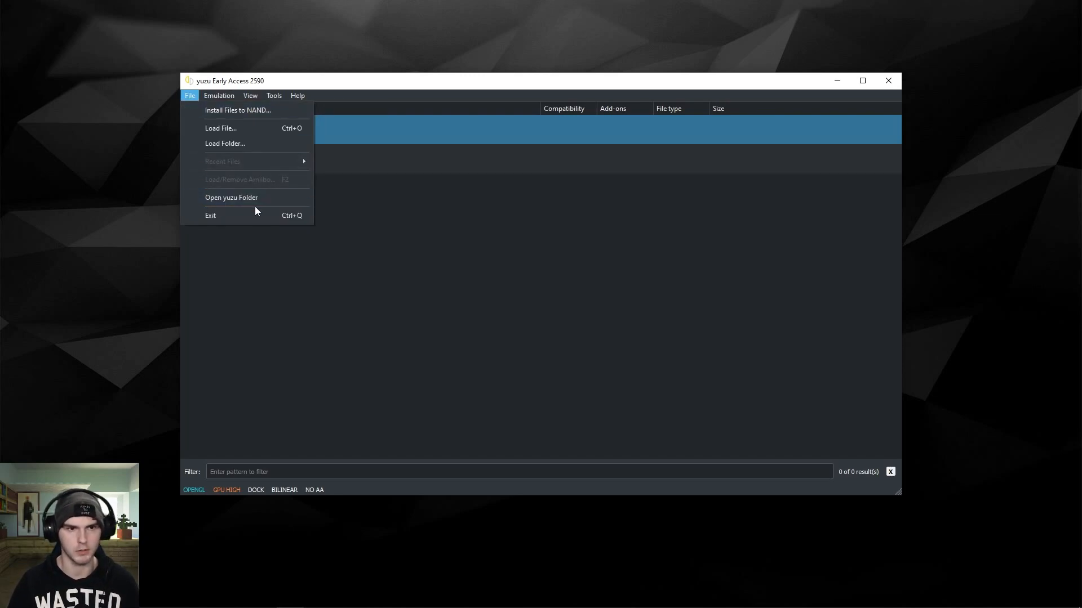
left_click(231, 197)
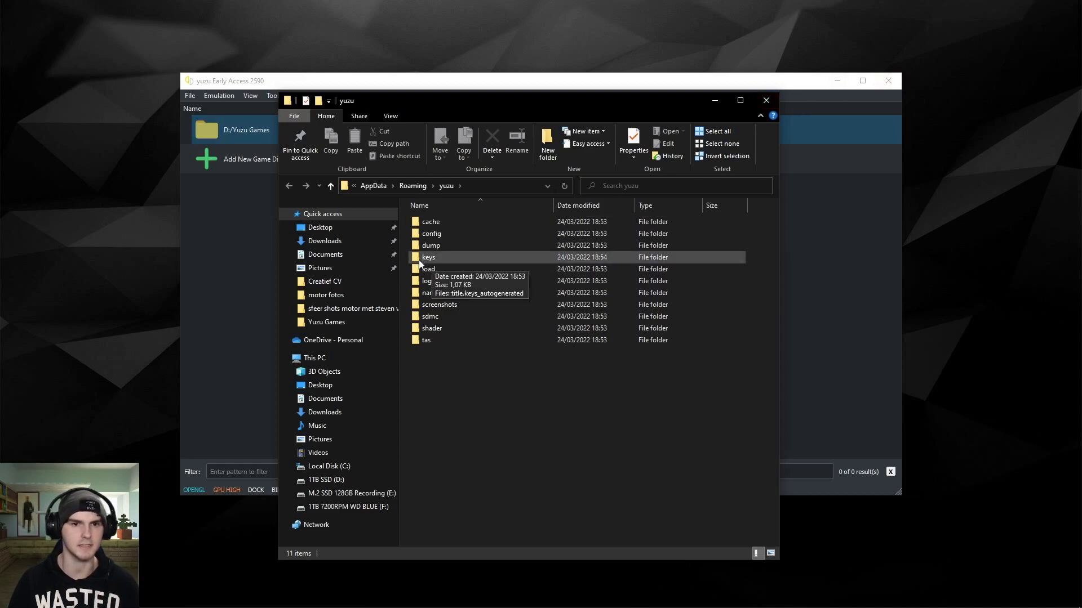
double_click(429, 257)
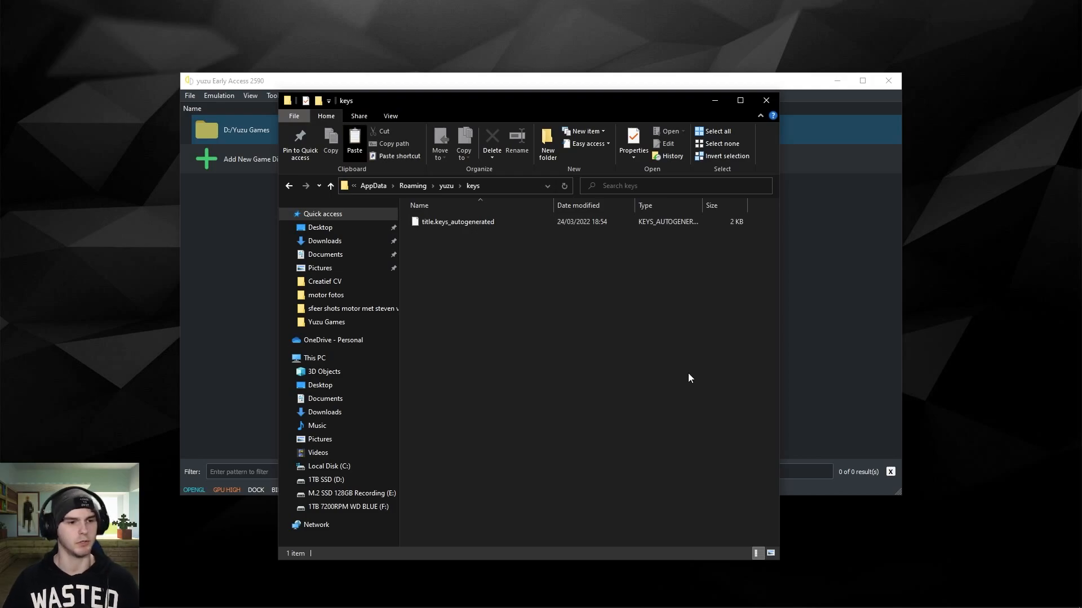
left_click(354, 141)
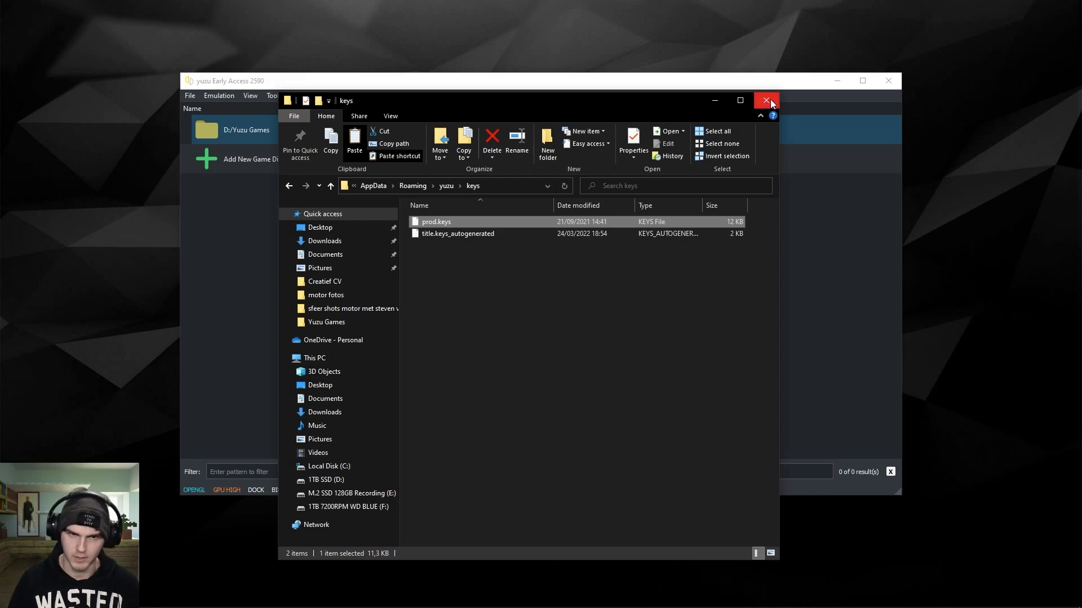
left_click(766, 100)
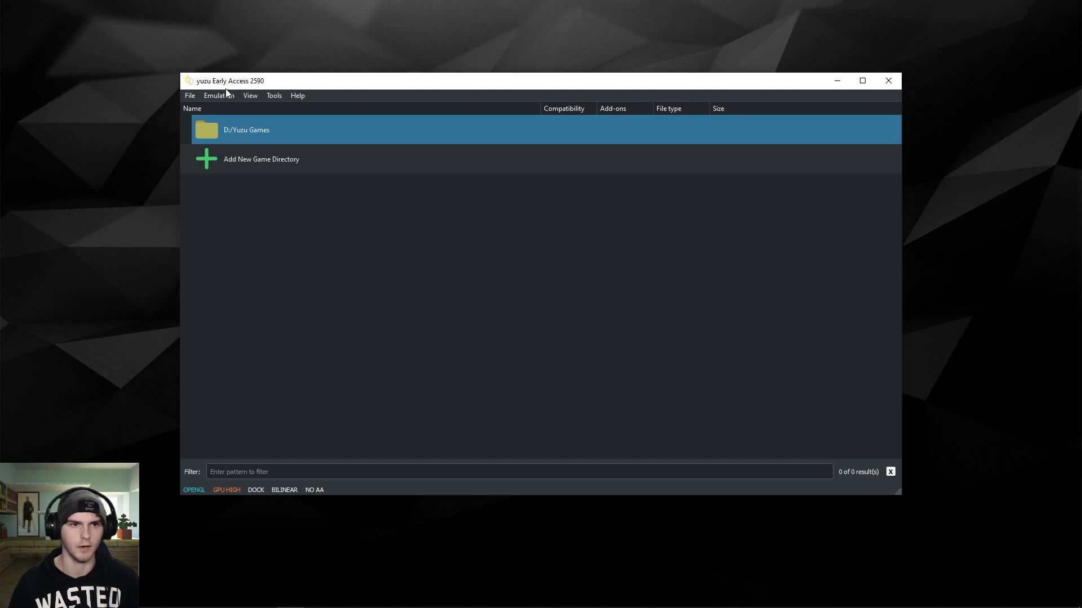
Bring up Emulation > Configure, look over General and UI, and land on the System page.
left_click(218, 94)
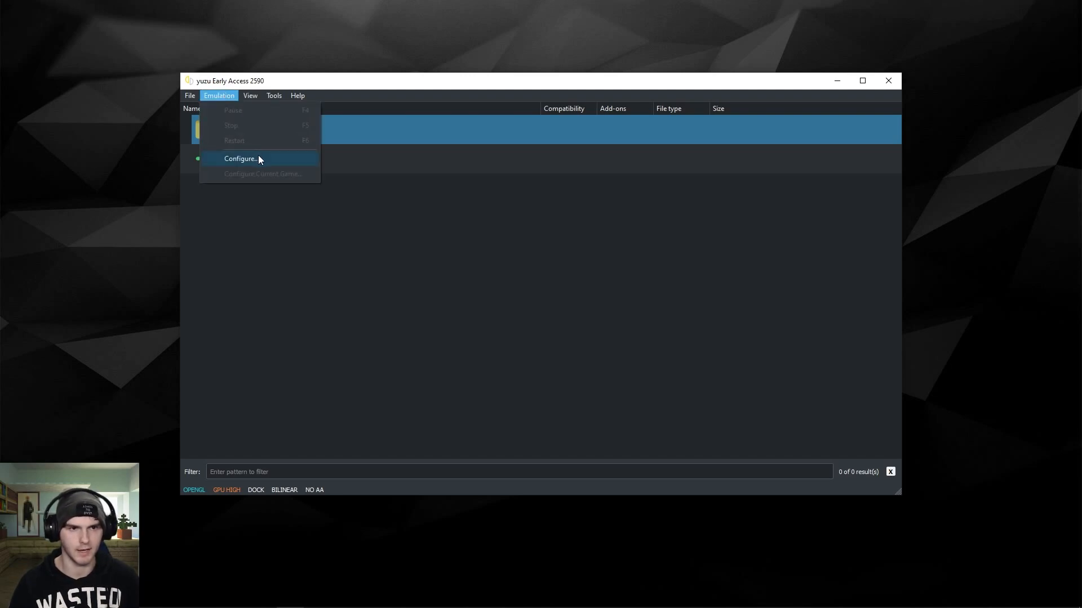
left_click(240, 159)
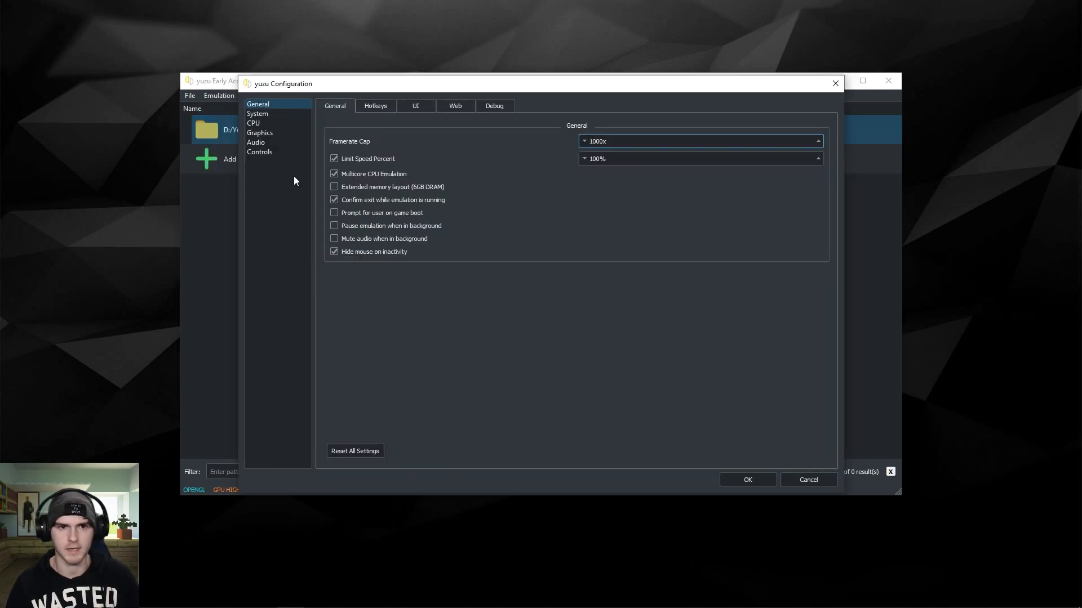
left_click(700, 141)
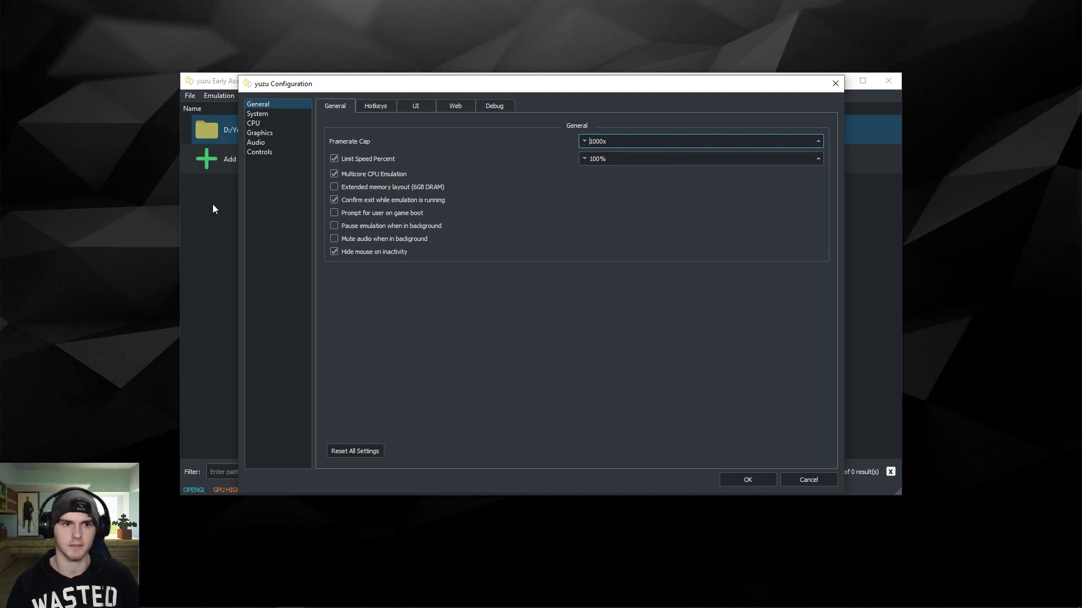
mouse_move(343, 209)
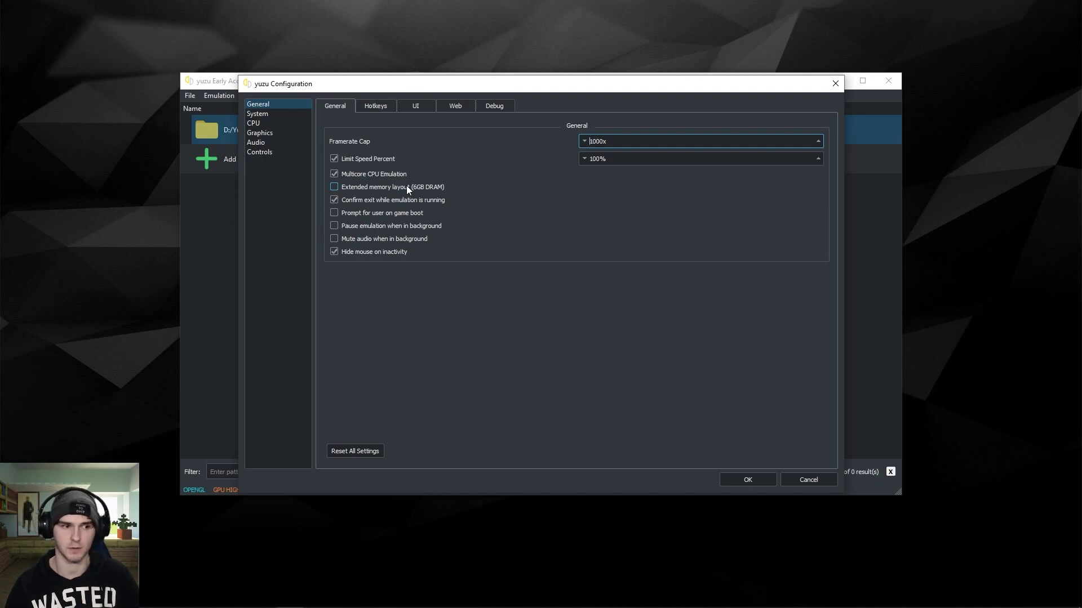
left_click(415, 106)
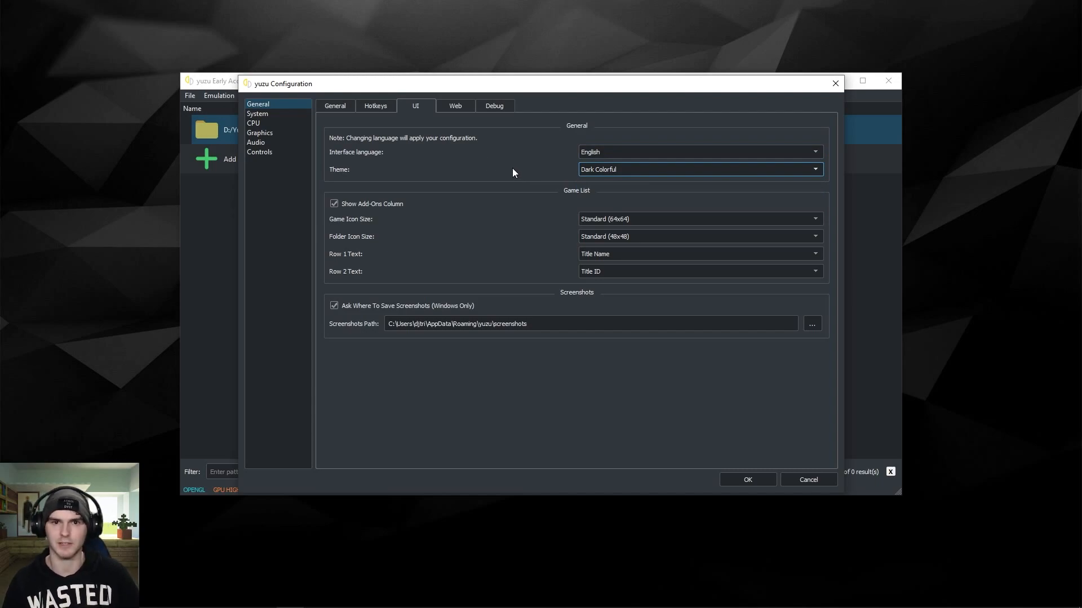
left_click(257, 112)
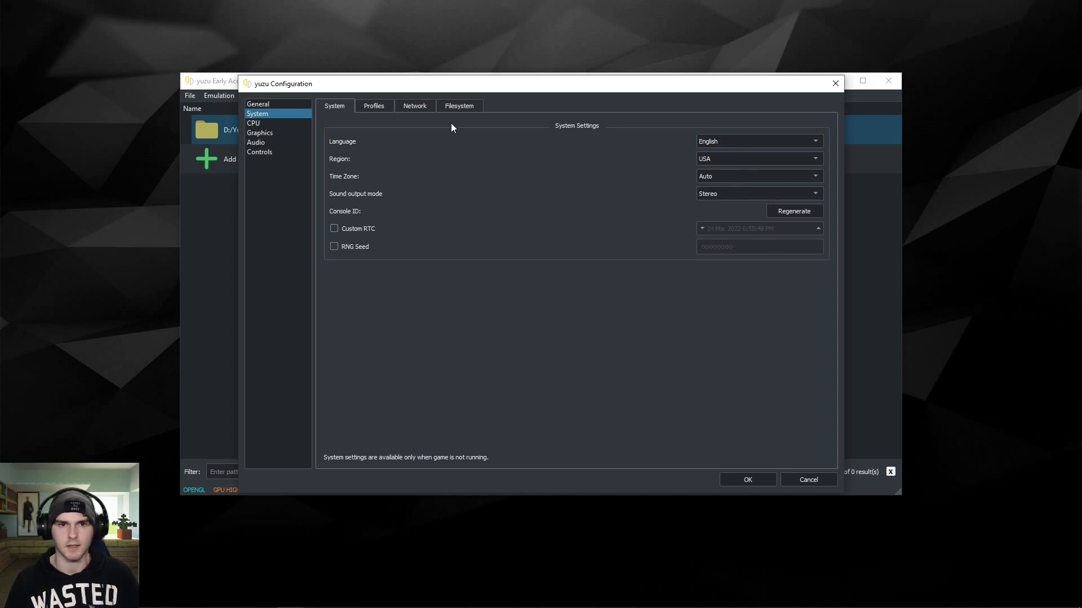
Review the Network and CPU pages, leaving CPU Accuracy on Auto.
left_click(414, 106)
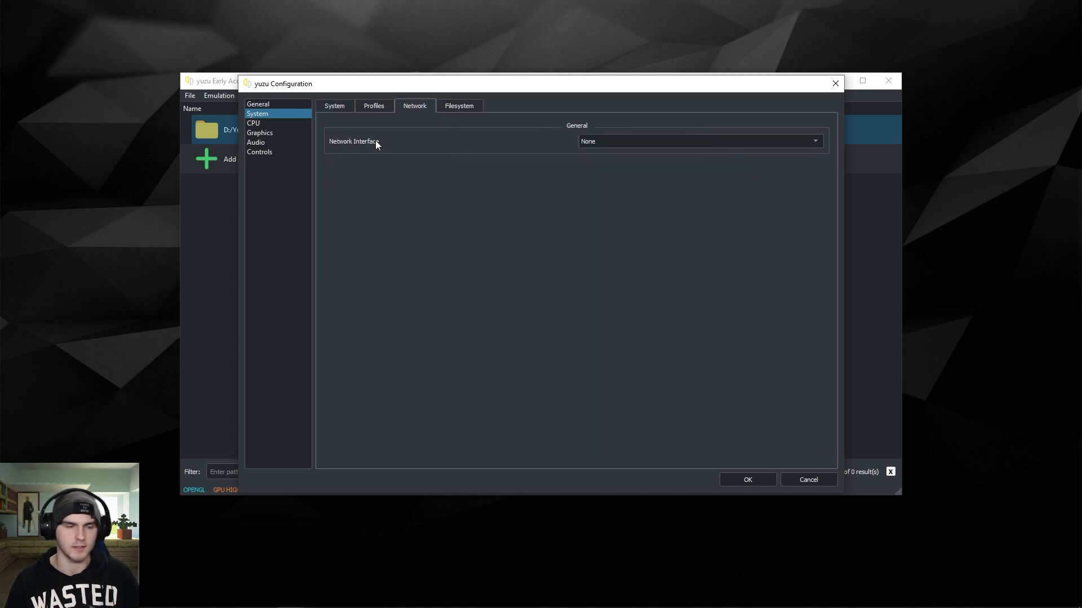
left_click(253, 122)
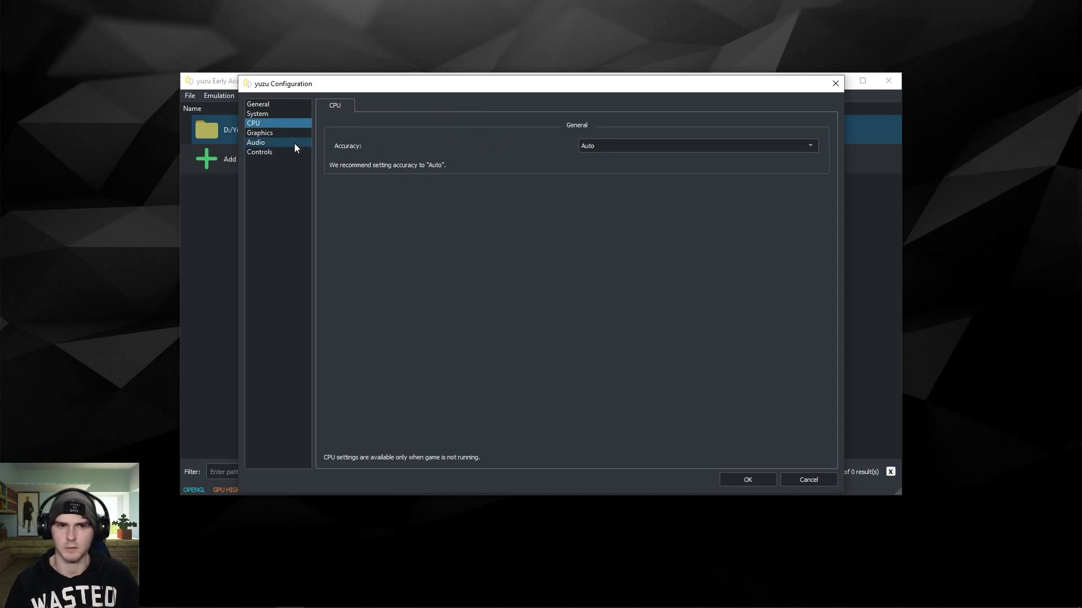
left_click(697, 145)
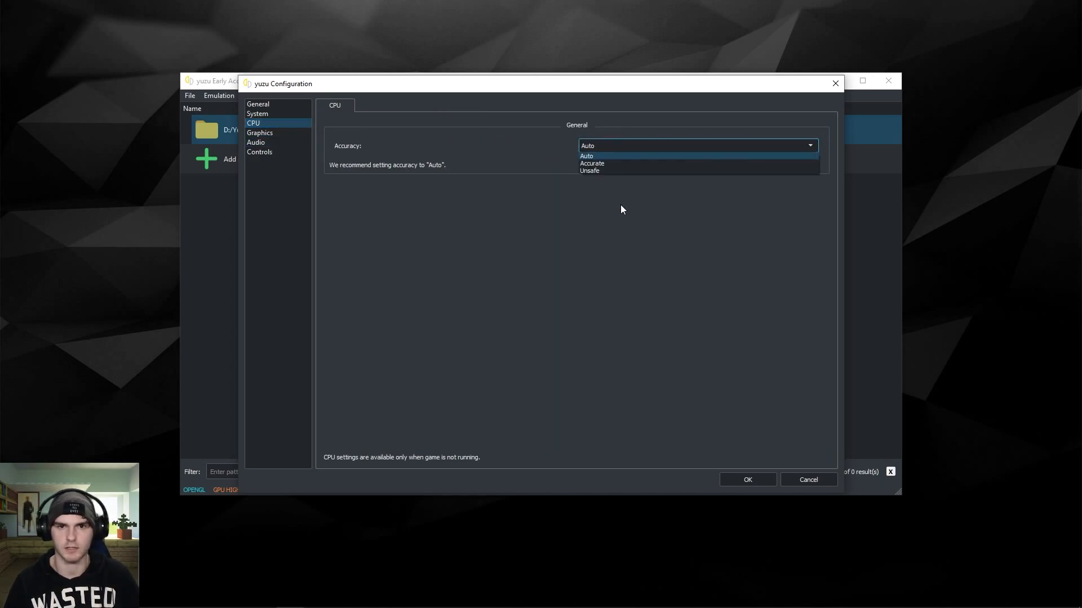
left_click(260, 133)
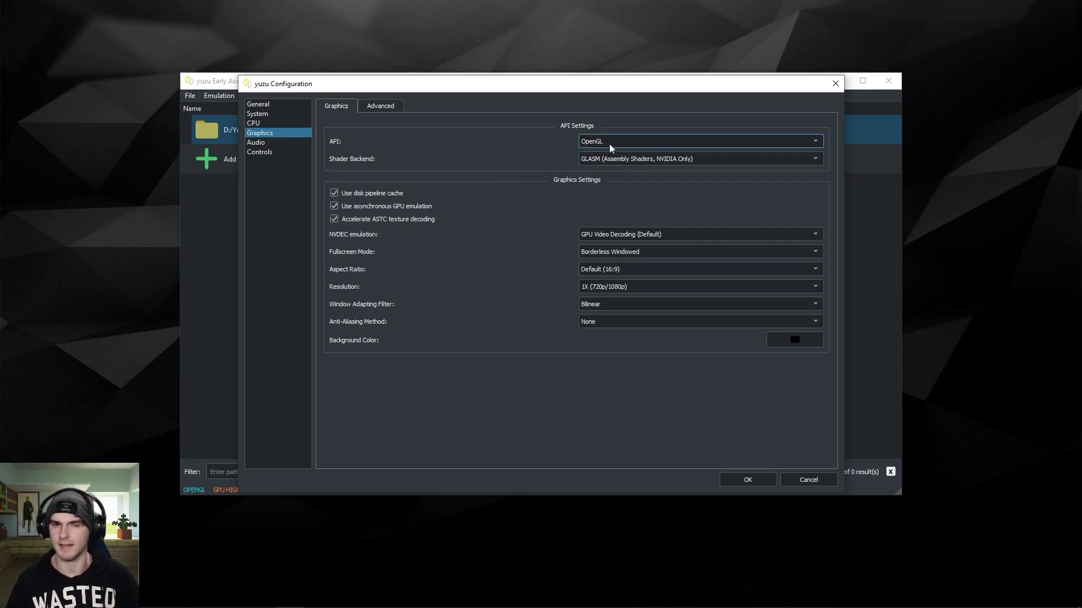
Set the graphics API to Vulkan on the GeForce RTX 3060 Ti, keeping GPU Video Decoding for NVDEC.
left_click(698, 141)
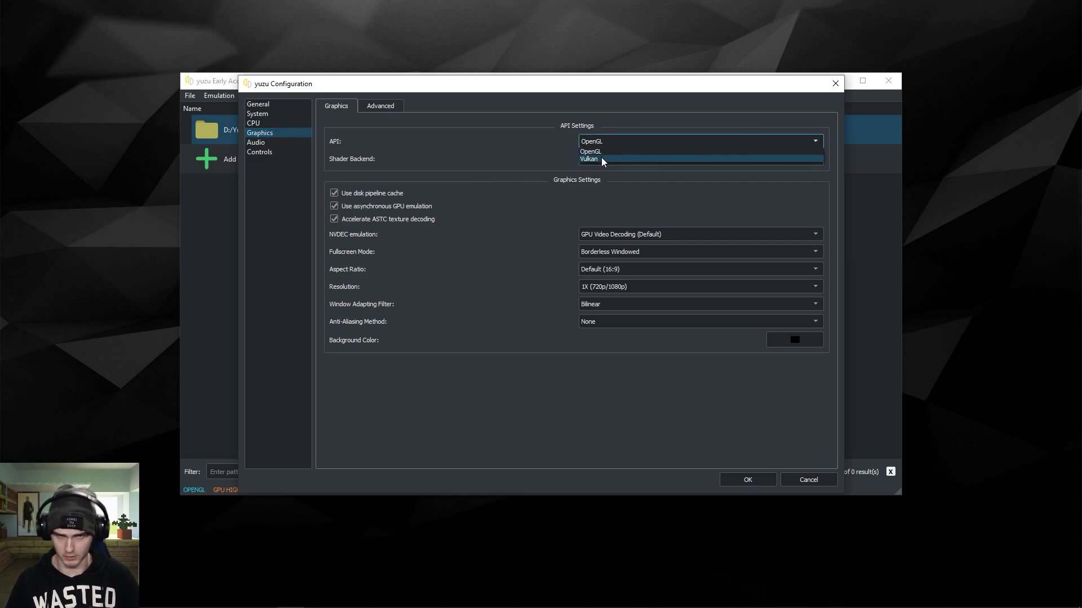
left_click(588, 159)
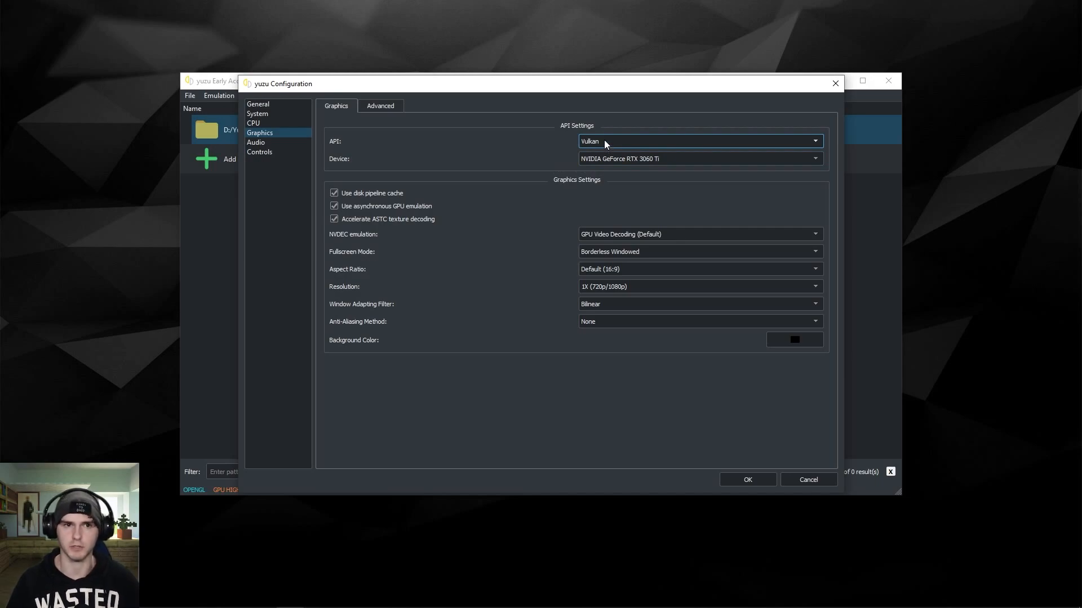
left_click(698, 142)
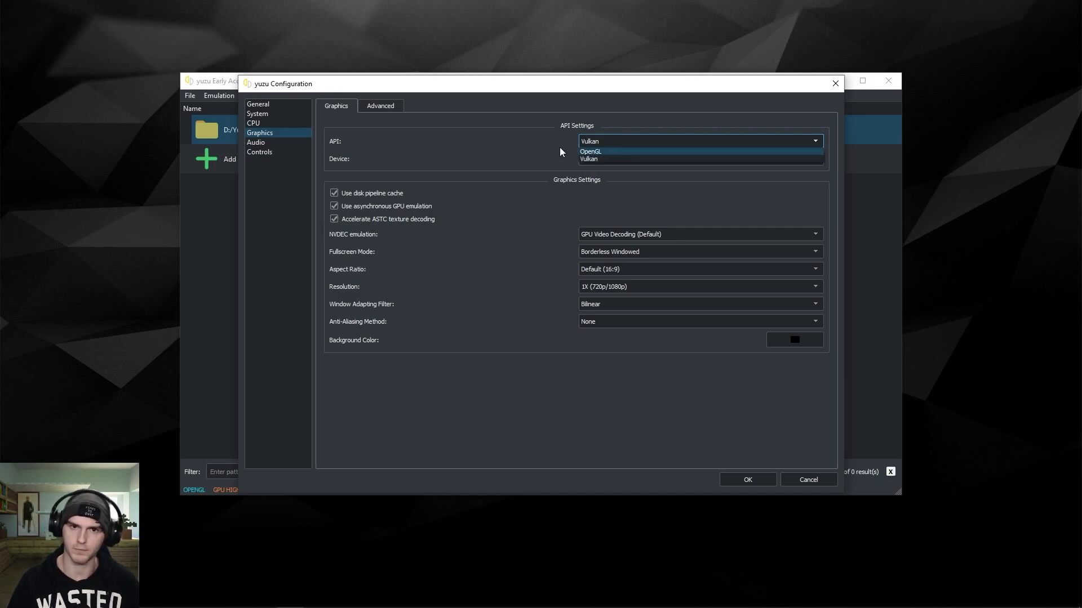
left_click(589, 159)
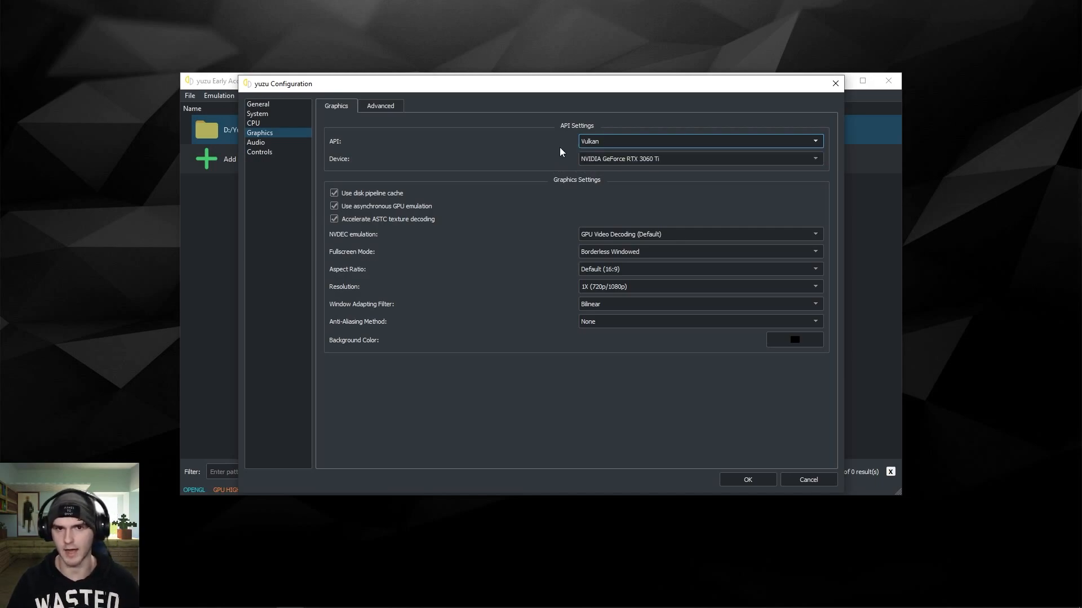
left_click(699, 158)
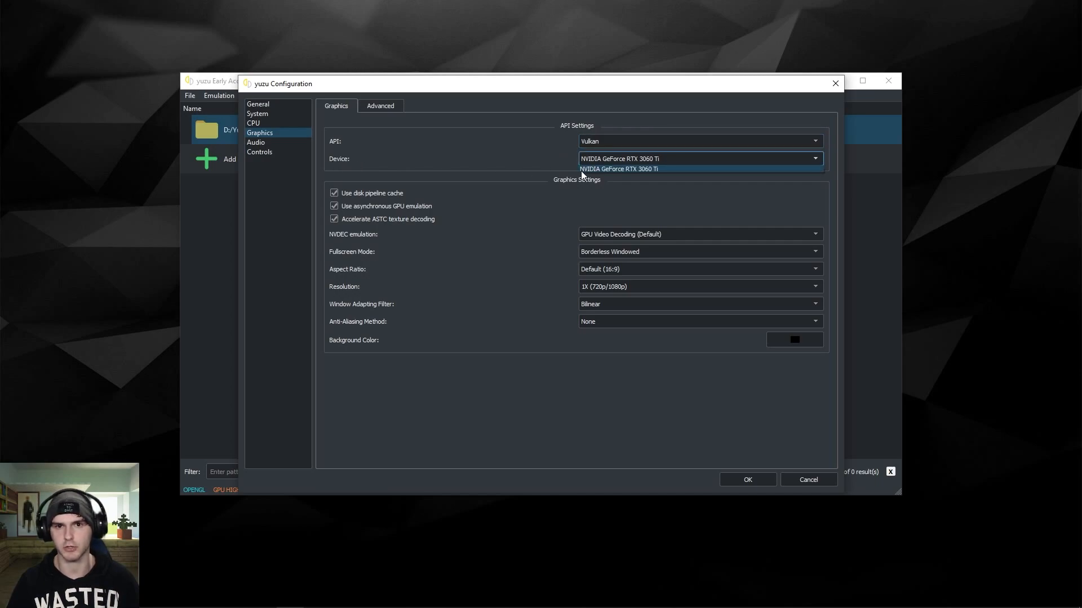
left_click(618, 169)
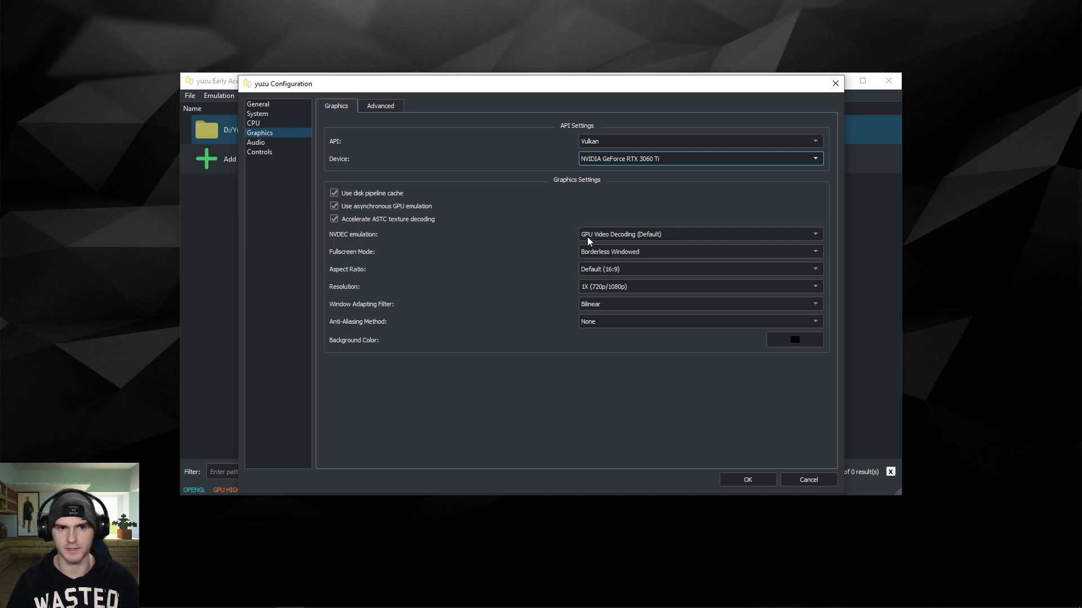
left_click(697, 235)
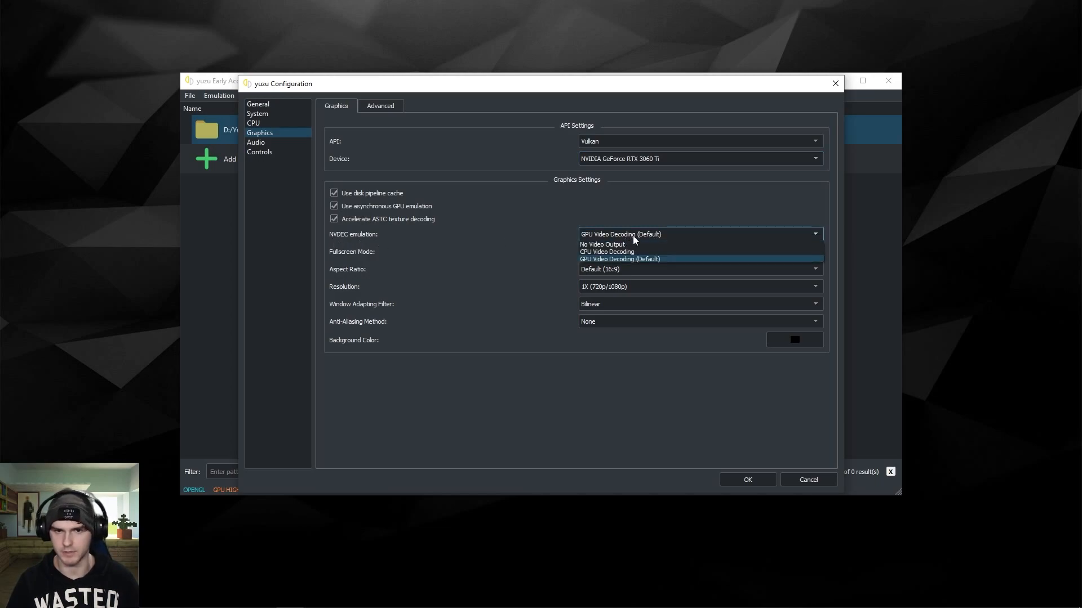
mouse_move(567, 217)
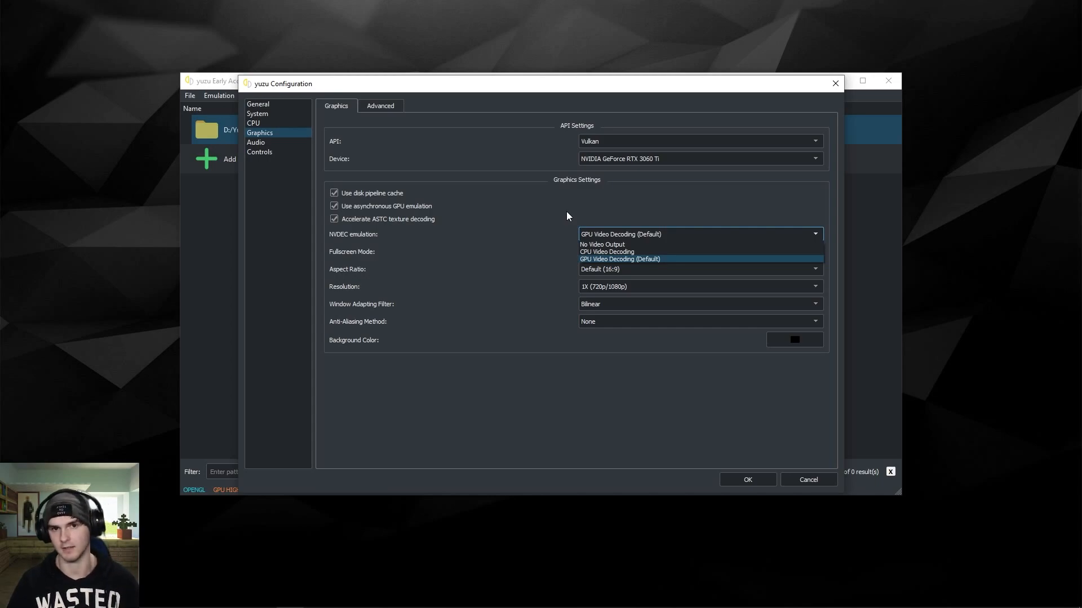
mouse_move(607, 251)
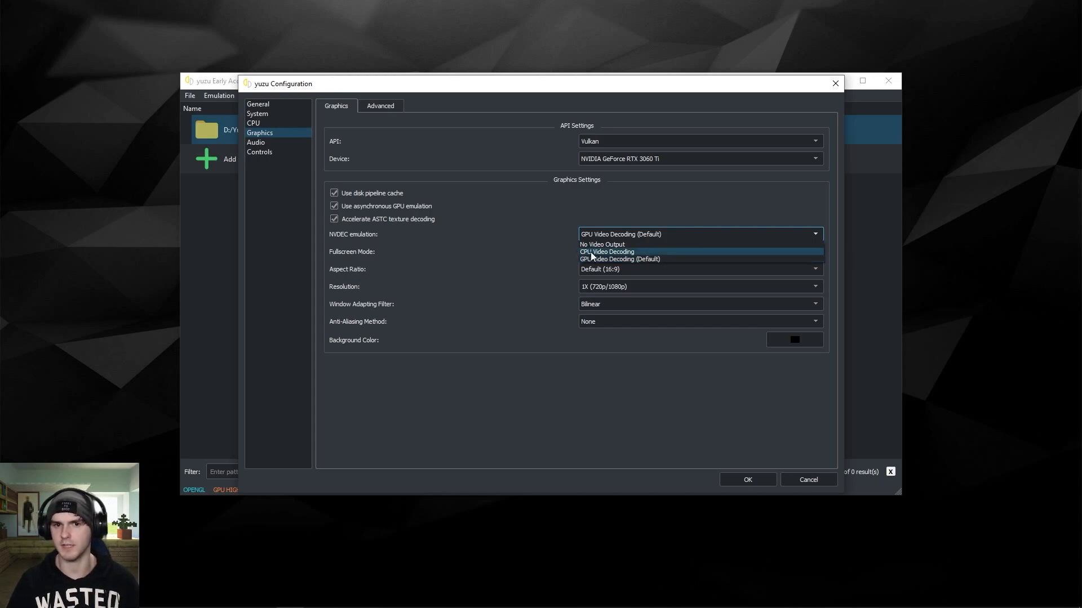
left_click(620, 260)
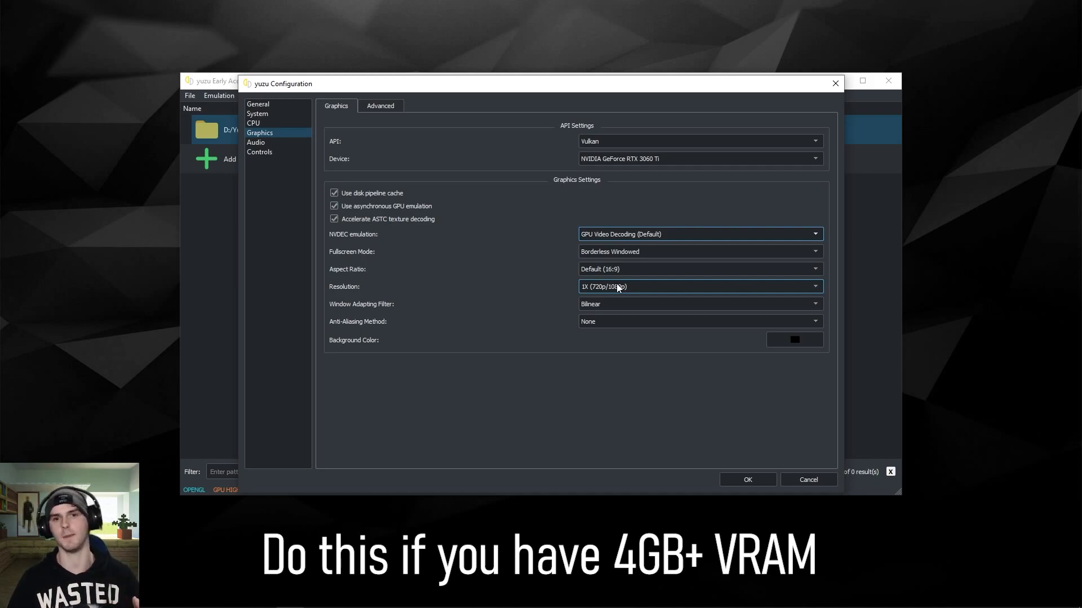
Set resolution to 2X (1440p/2160p), window filter Nearest Neighbor and anti-aliasing FXAA.
left_click(699, 286)
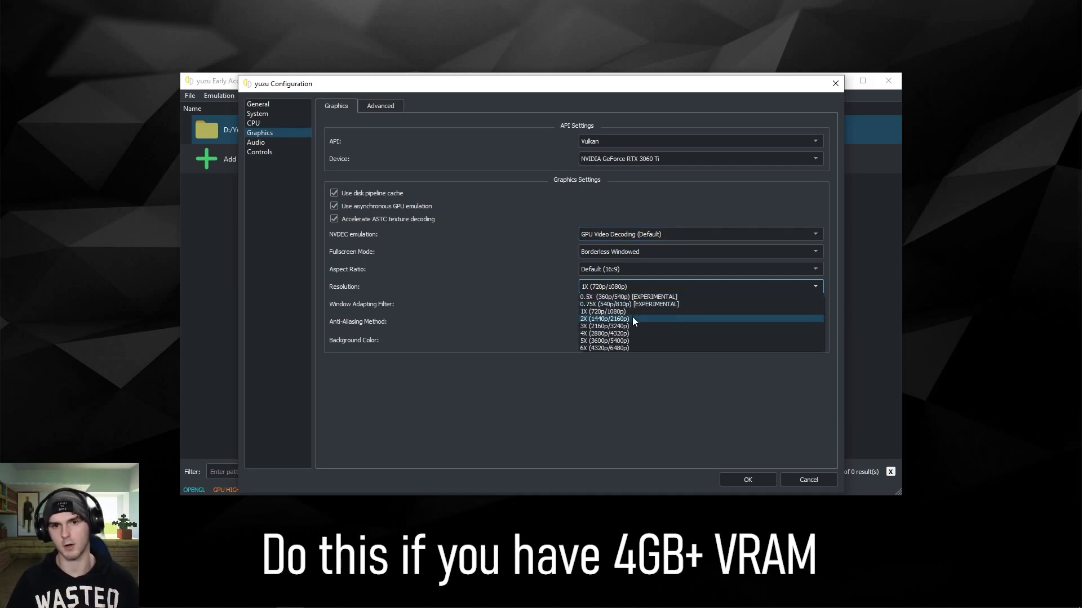
left_click(605, 318)
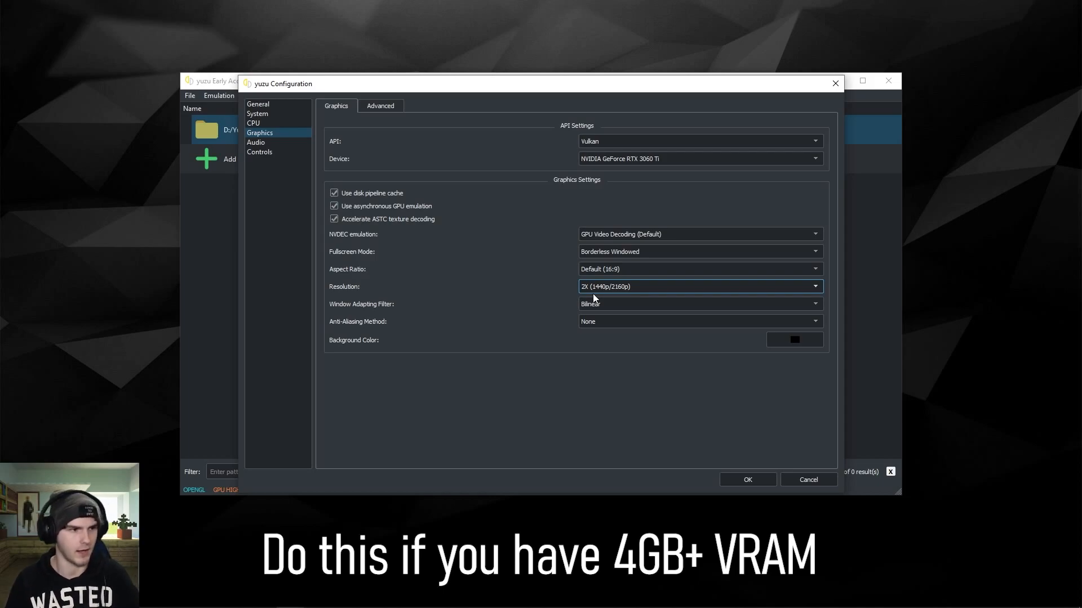
mouse_move(613, 297)
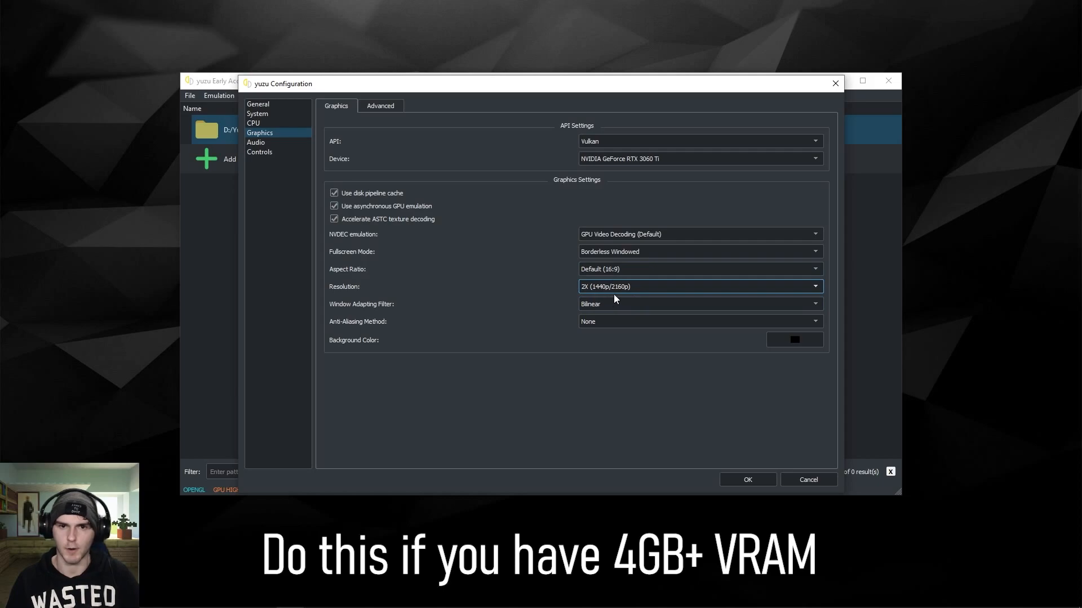
mouse_move(614, 296)
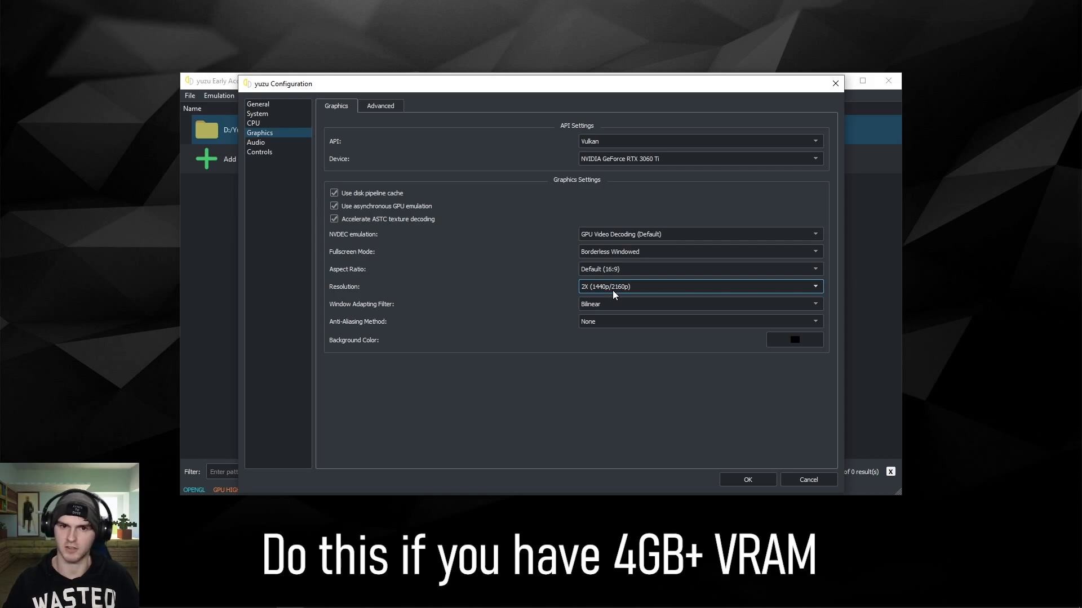
mouse_move(541, 283)
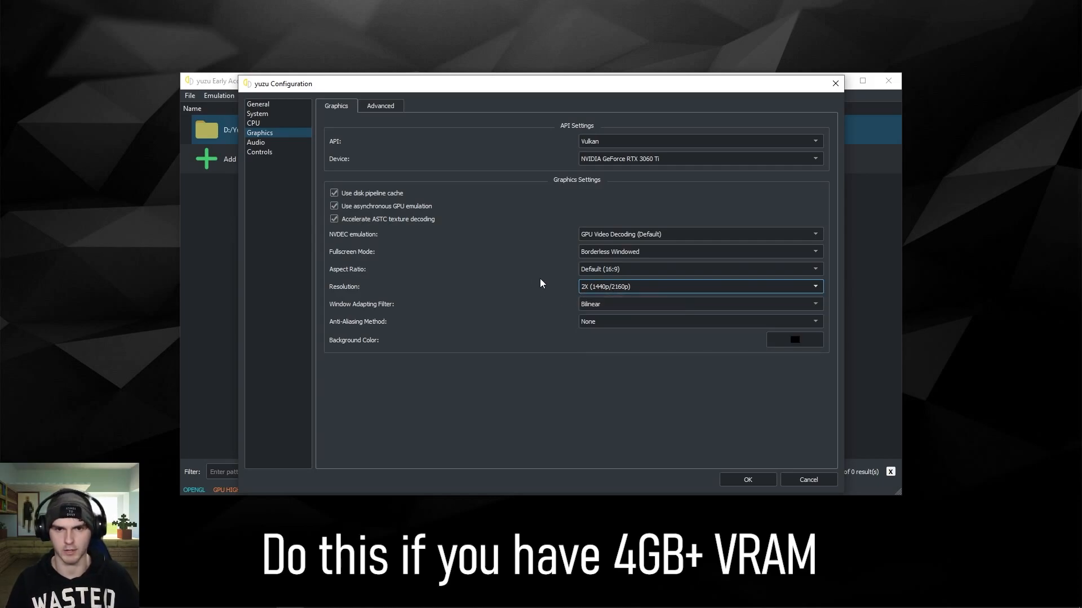
mouse_move(511, 317)
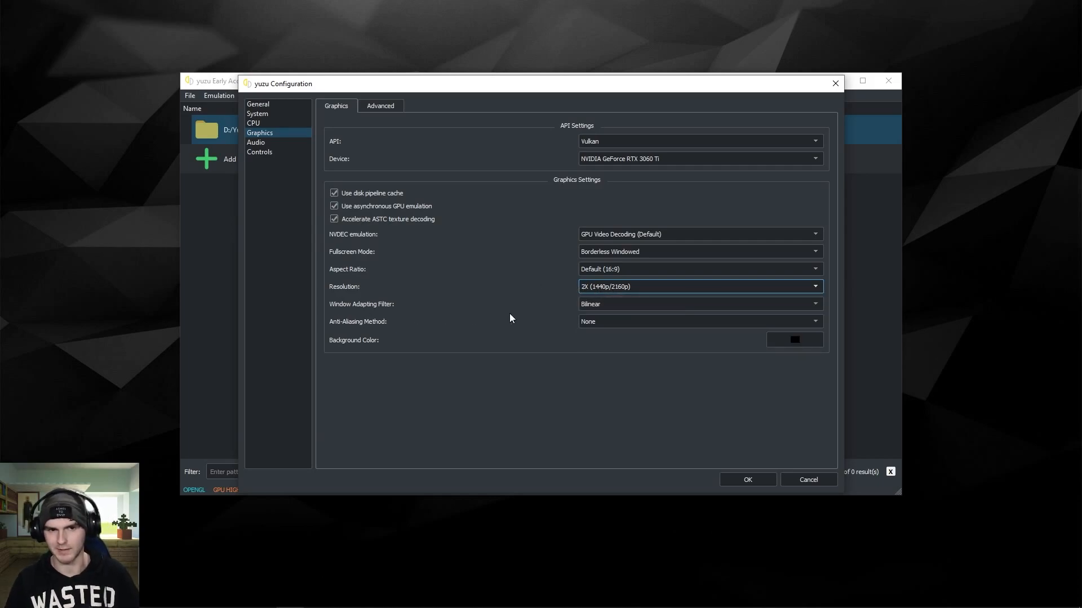
left_click(698, 303)
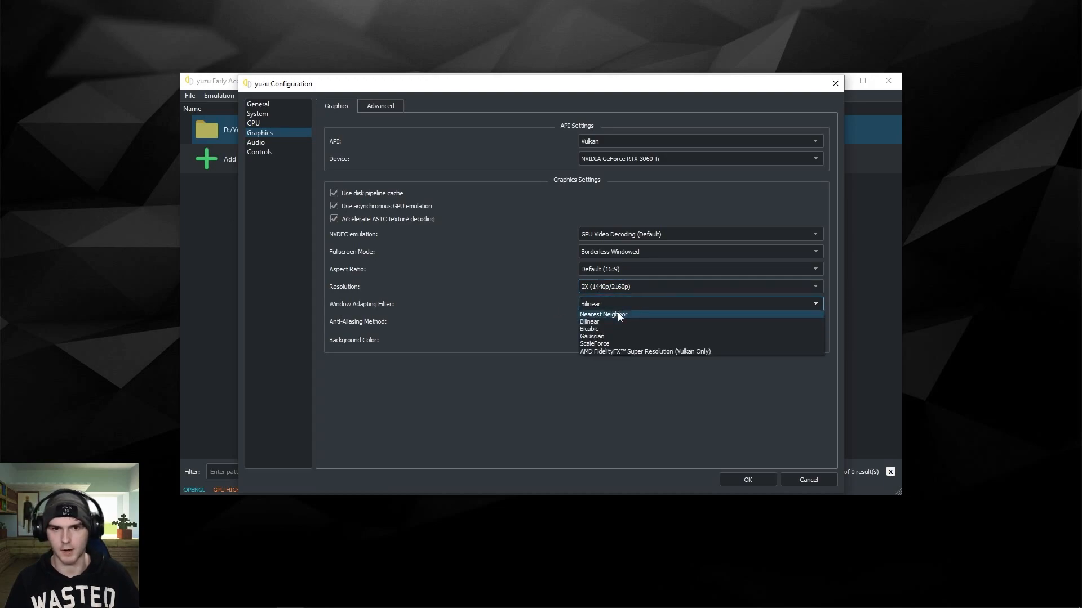
left_click(602, 315)
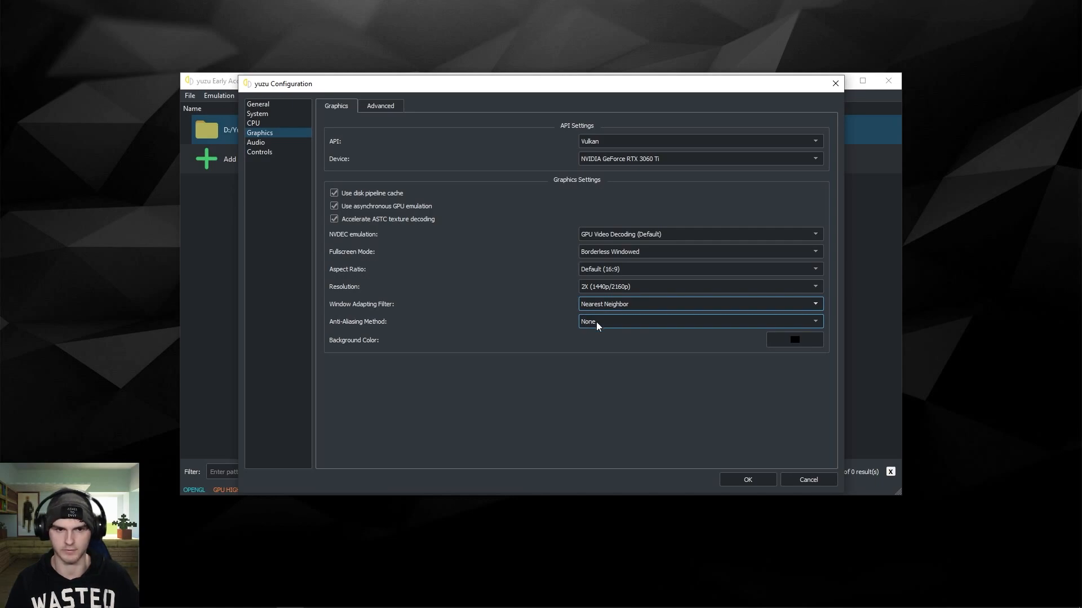
left_click(697, 321)
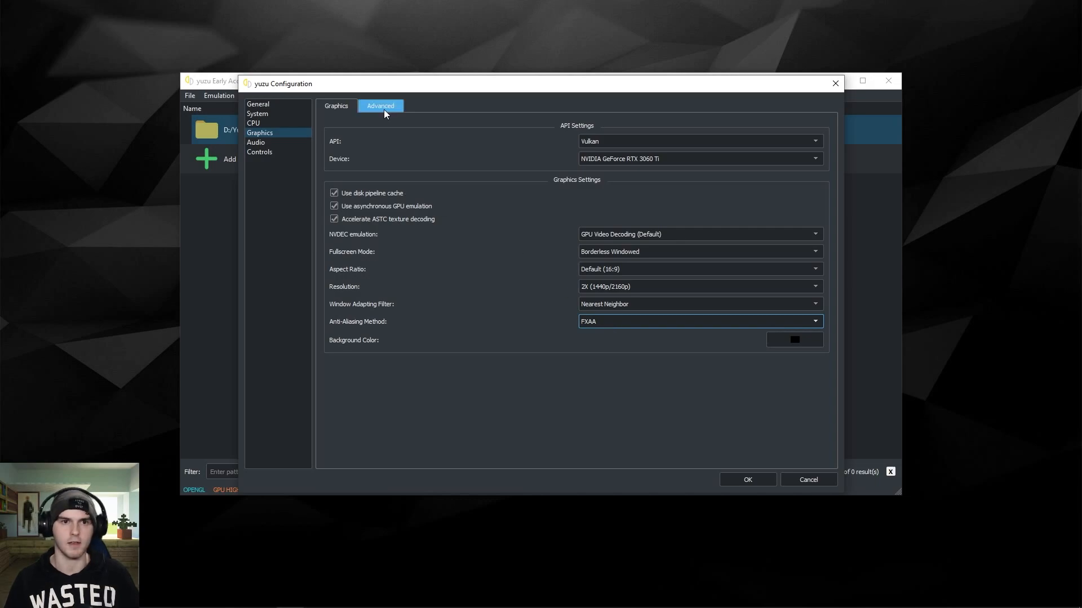
Enable asynchronous shader building in advanced graphics, then leave the audio device on auto.
left_click(380, 106)
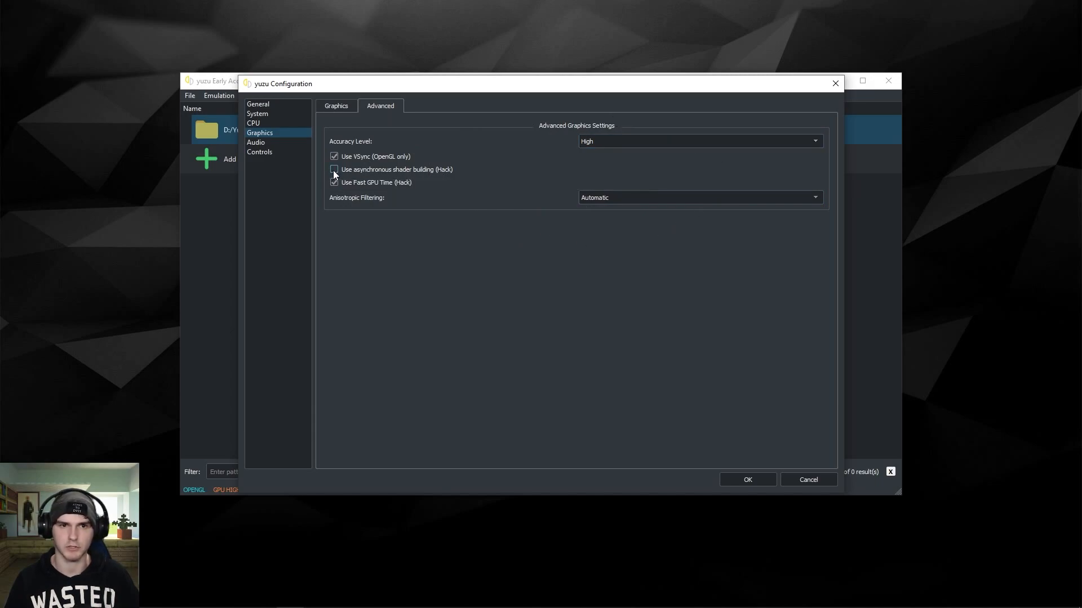
left_click(333, 170)
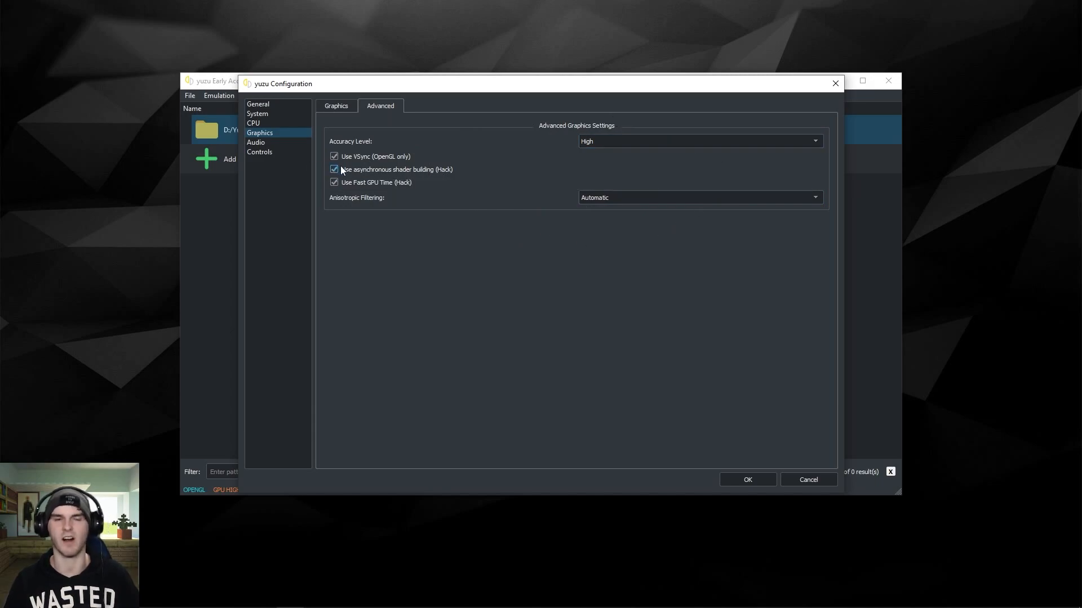
left_click(699, 197)
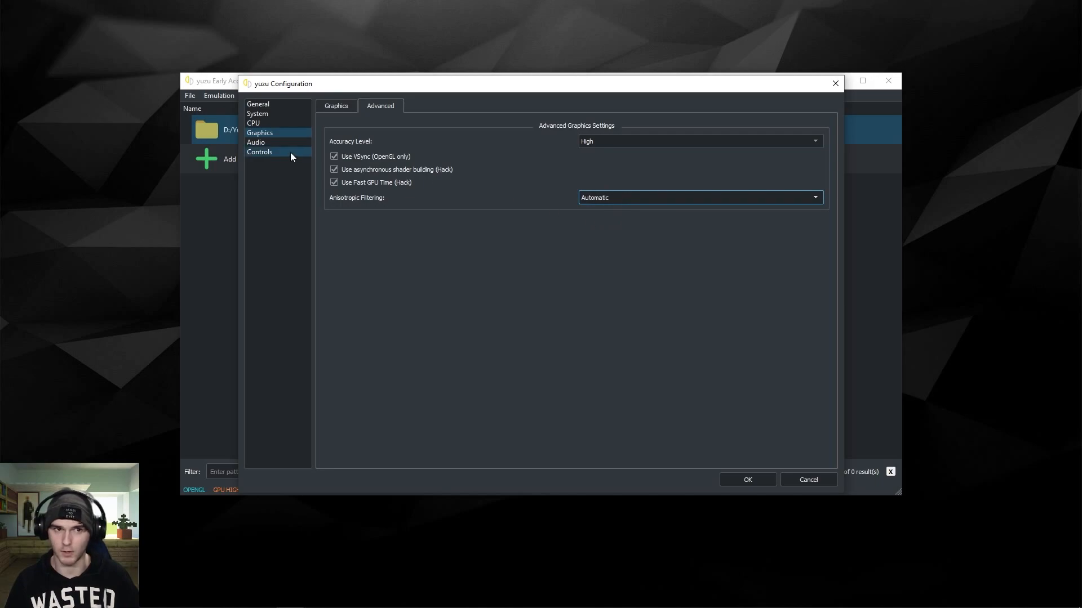
left_click(256, 142)
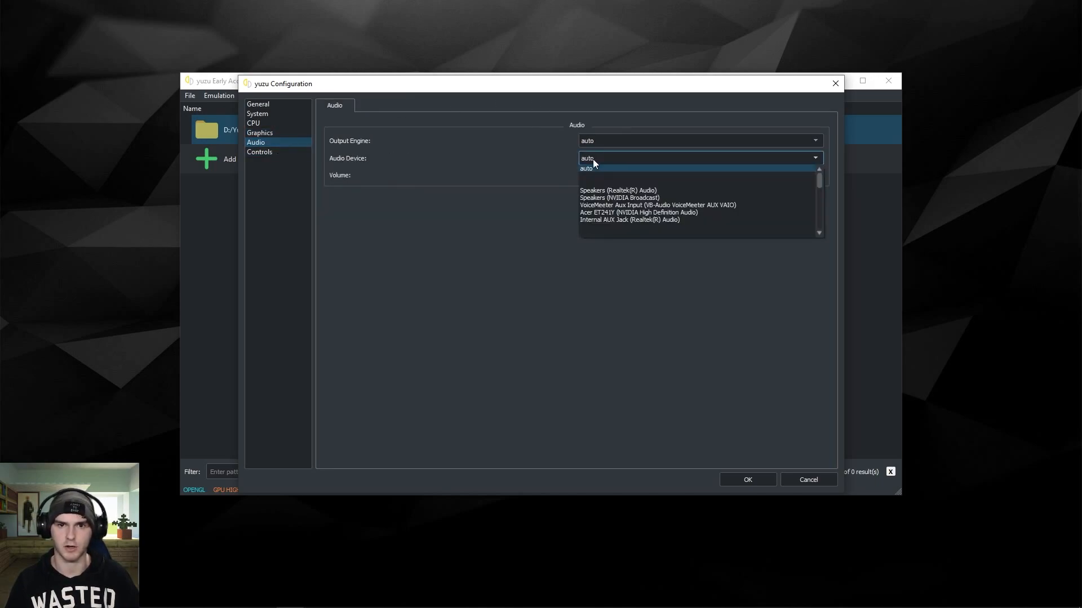
left_click(587, 168)
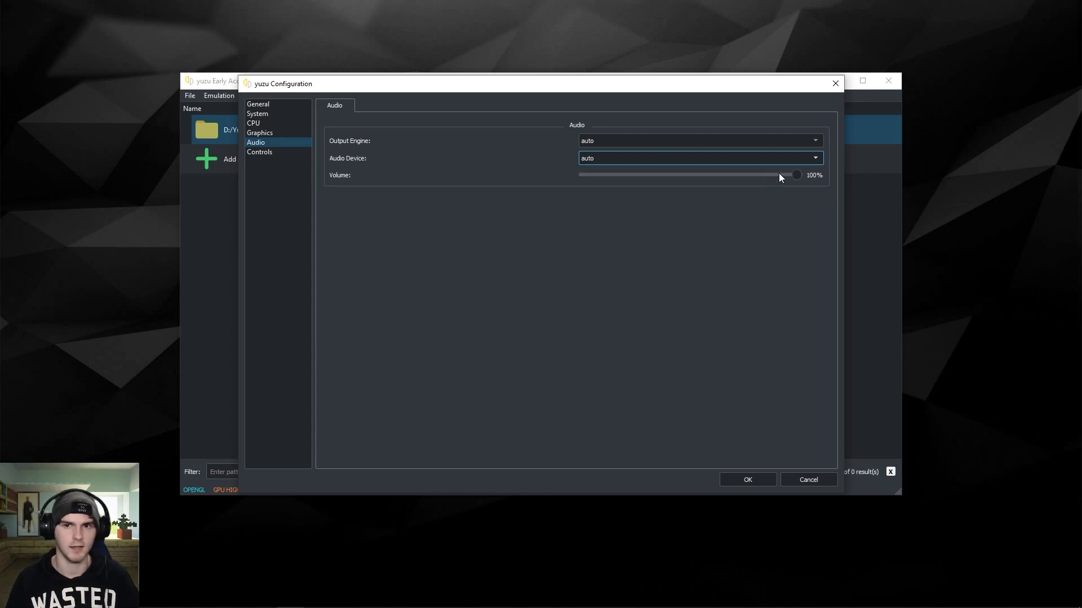
In Controls keep Player 1 connected, refresh devices and choose Xbox One Controller 0.
left_click(260, 152)
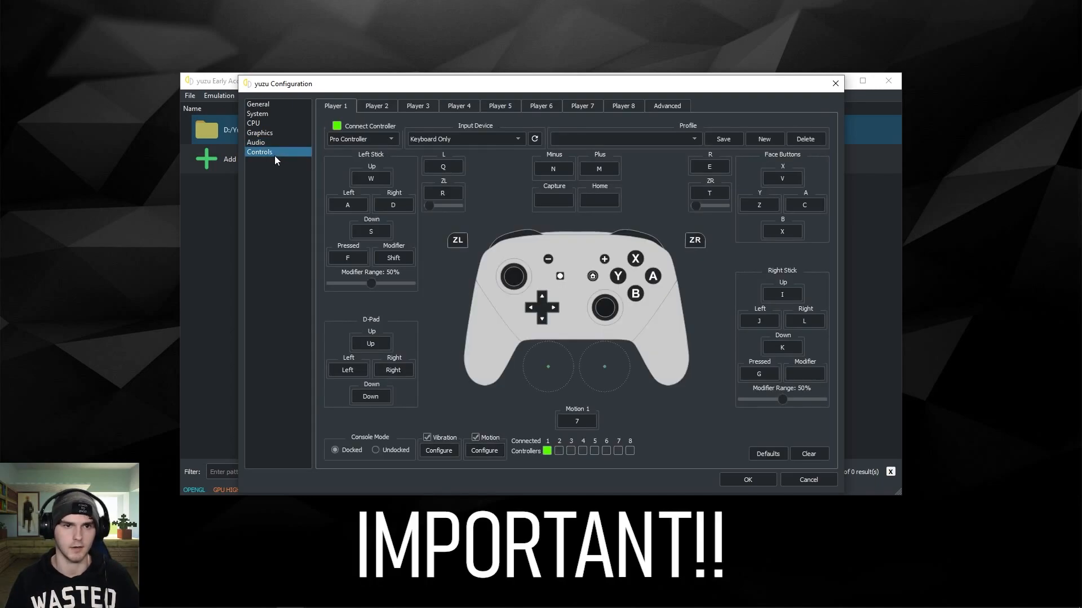
left_click(337, 127)
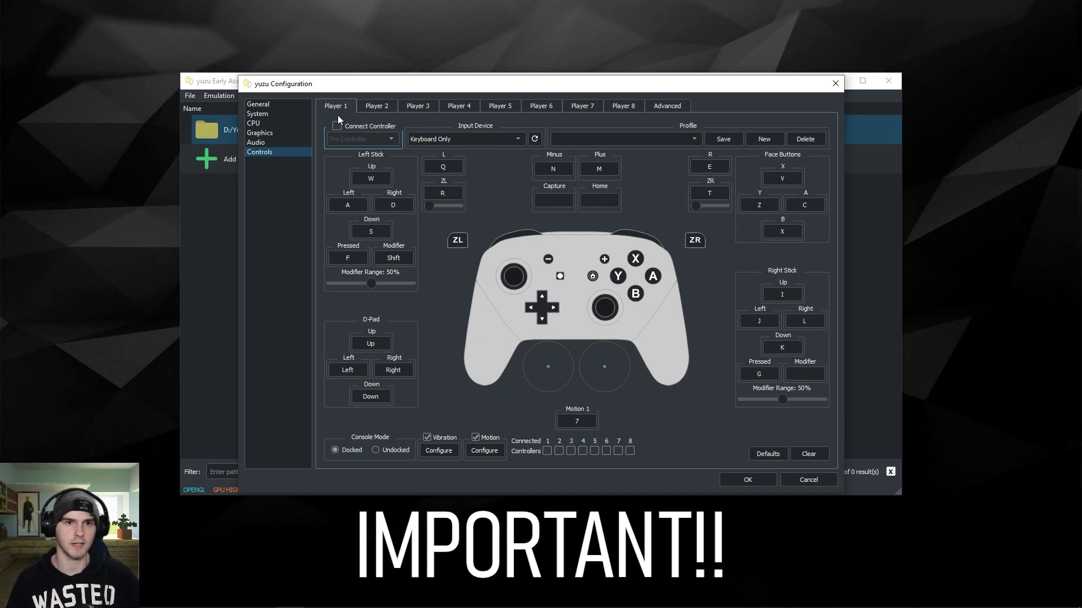
left_click(337, 125)
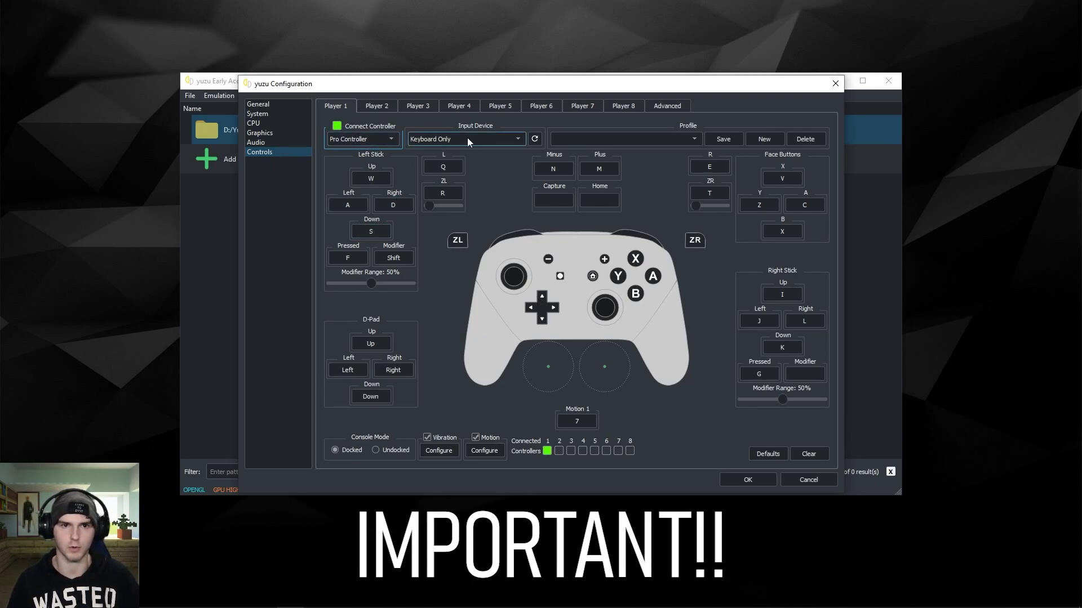
left_click(534, 138)
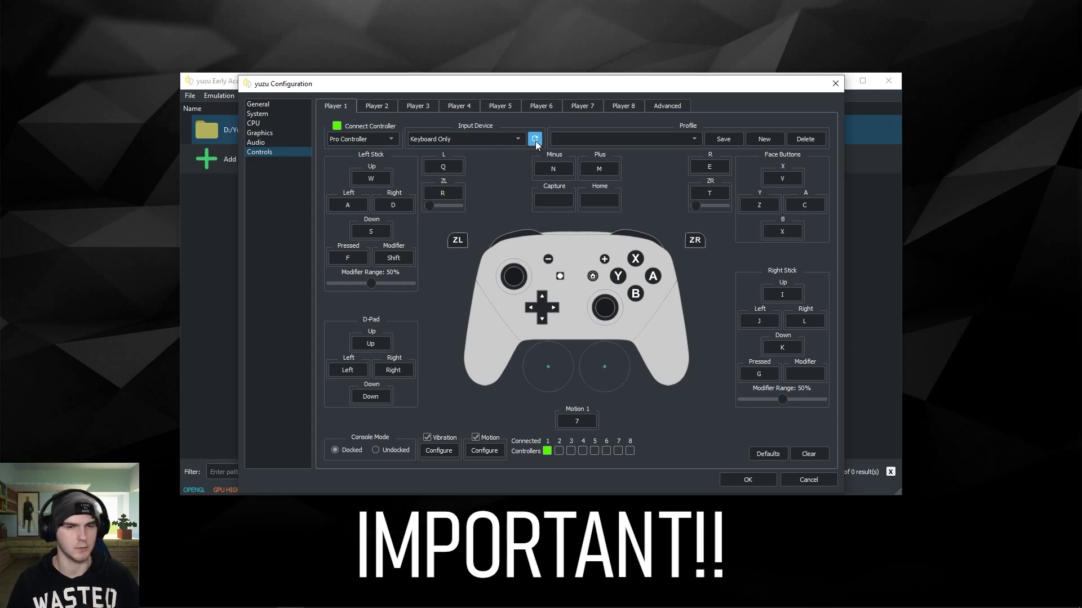
left_click(463, 139)
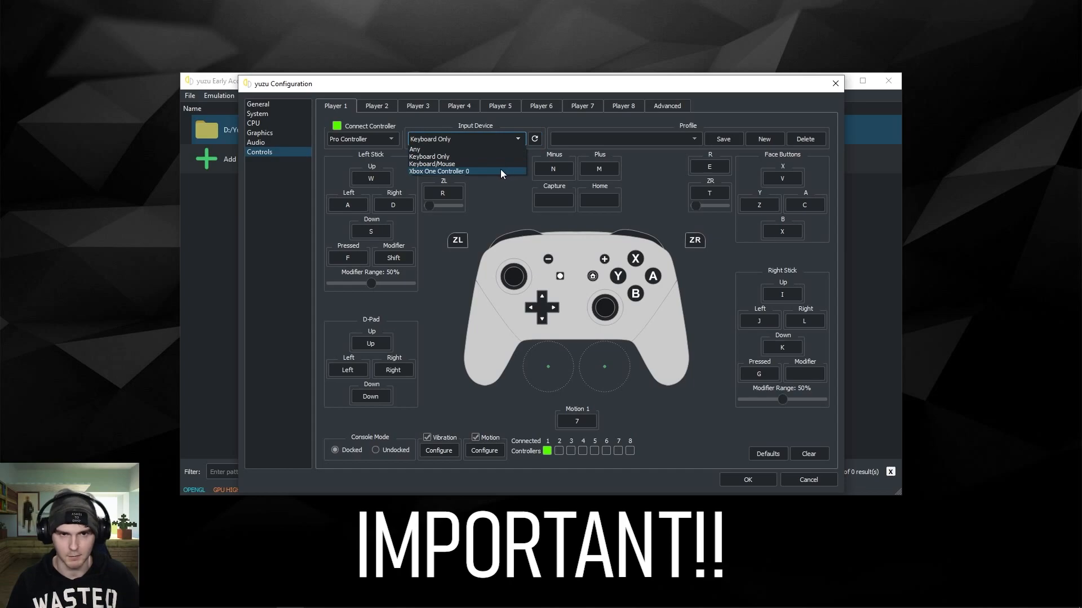
left_click(439, 171)
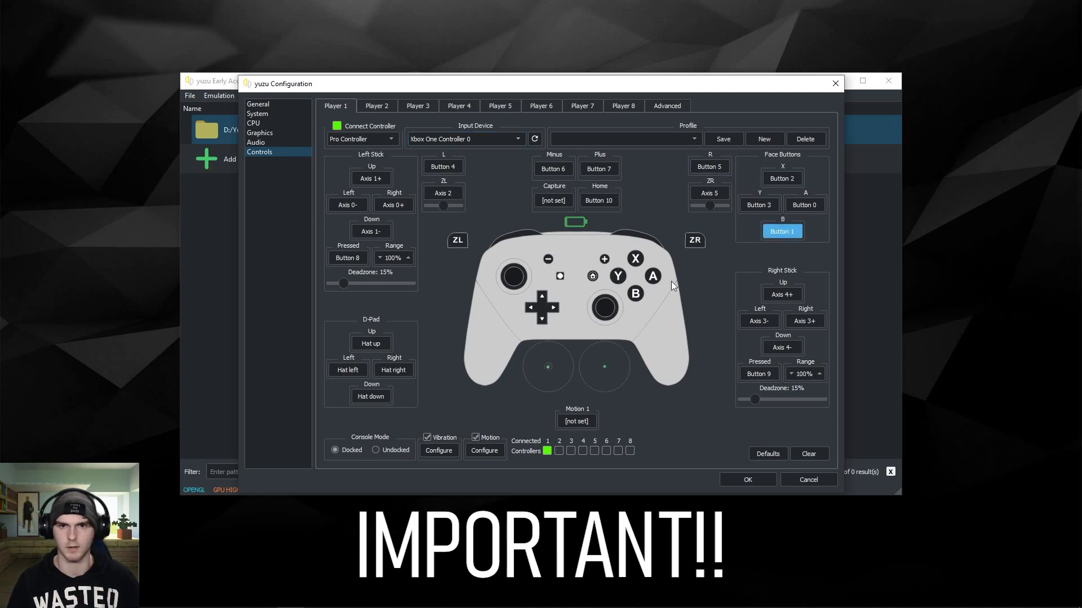
Save Player 1's mapping as a new controller profile named 'profile'.
left_click(764, 138)
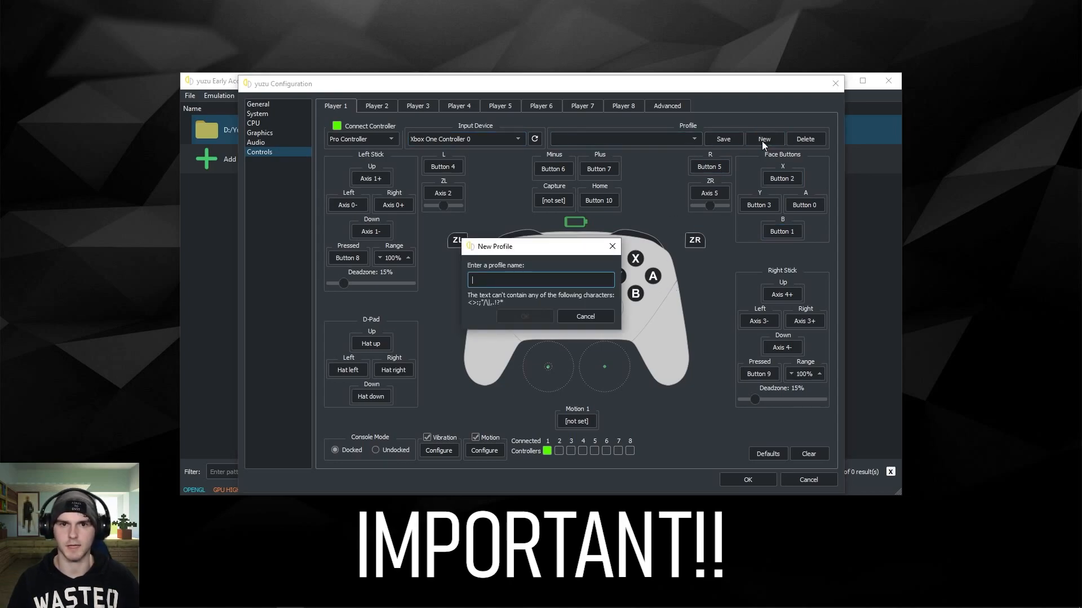
type("prof")
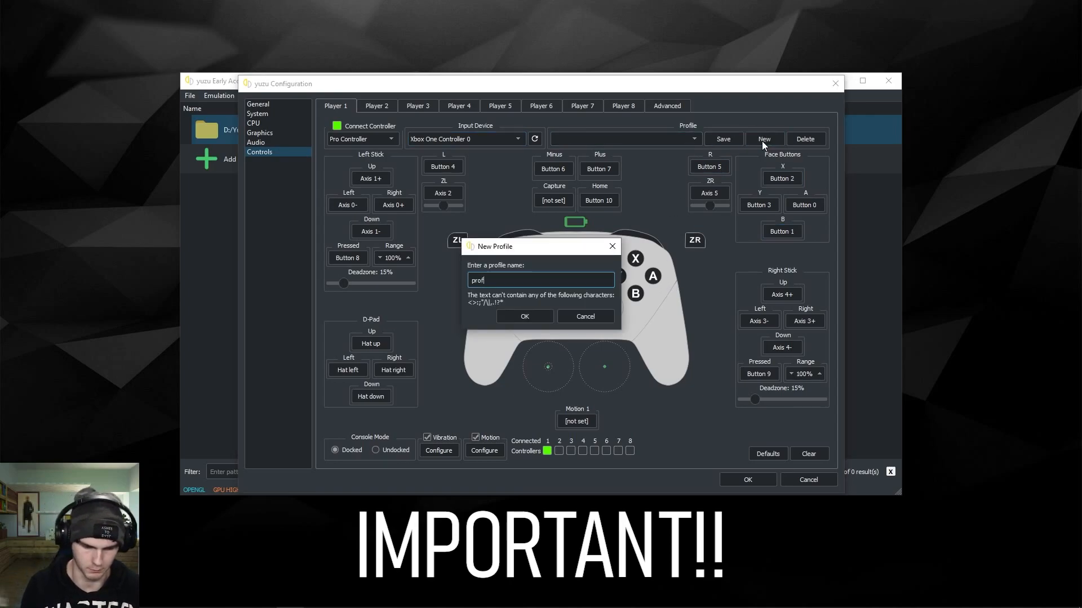
left_click(524, 315)
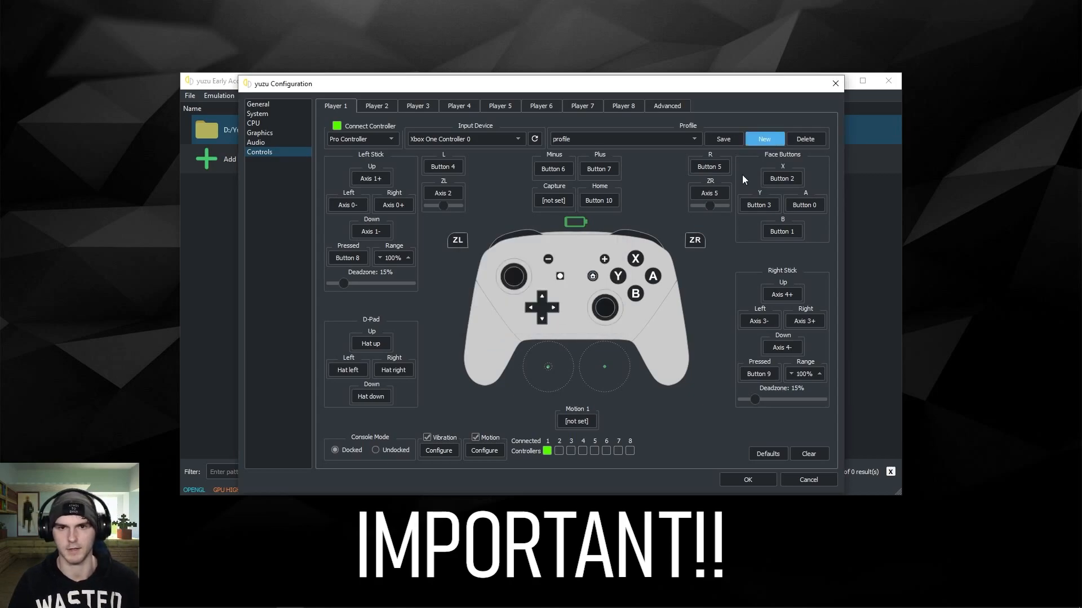
left_click(333, 449)
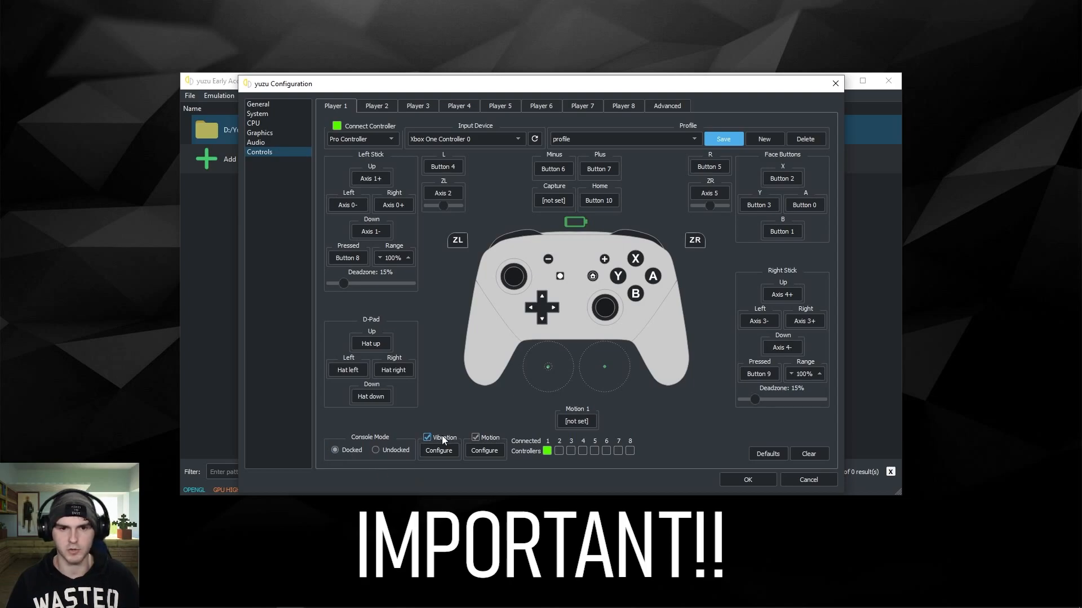
Glance at the vibration settings unchanged, then show another player's controls.
left_click(439, 450)
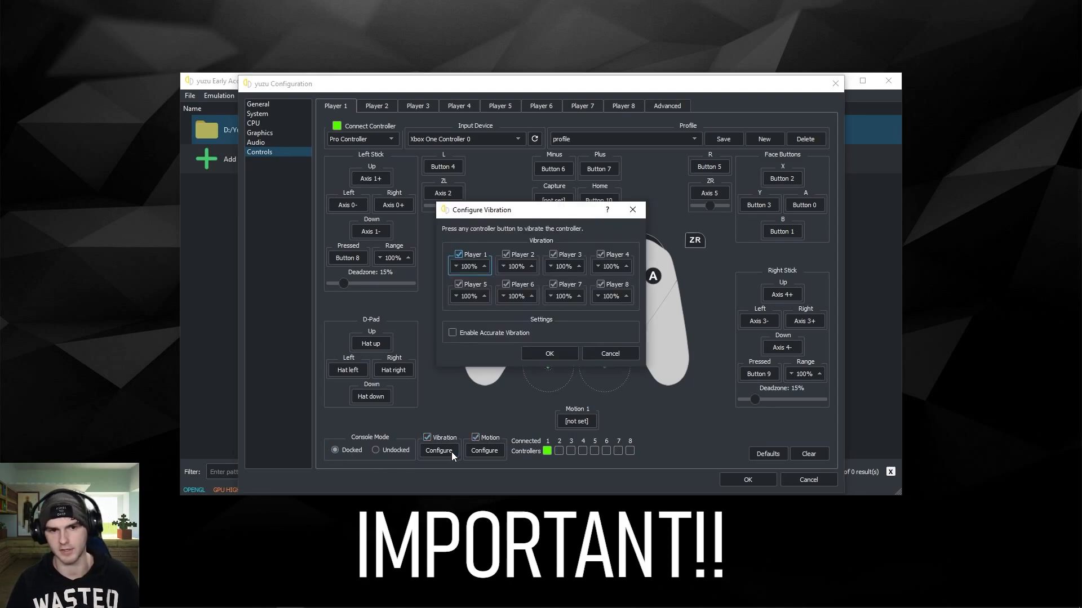
left_click(549, 352)
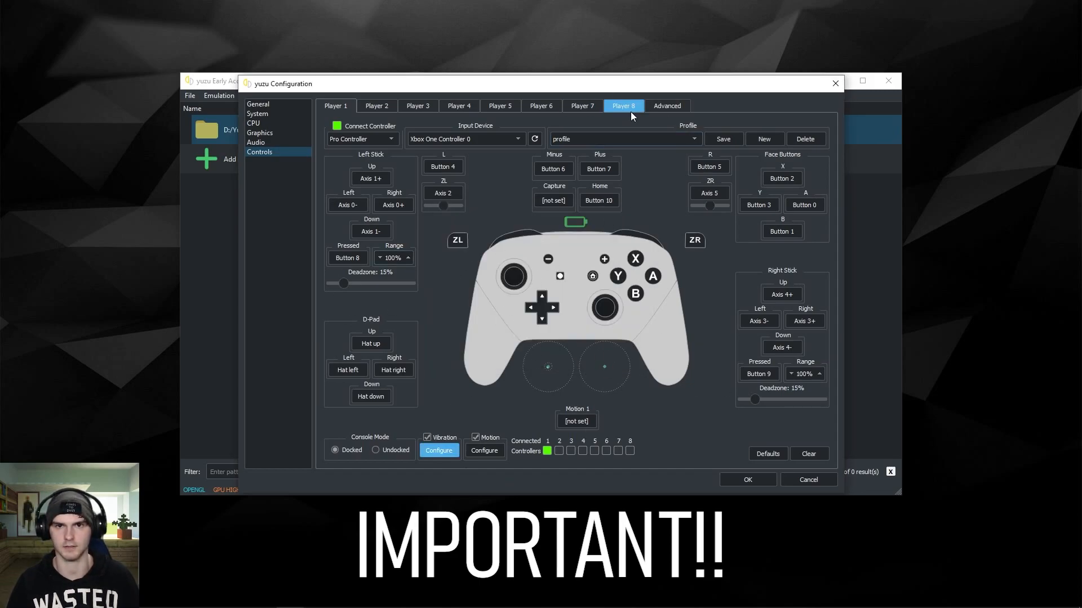
left_click(376, 106)
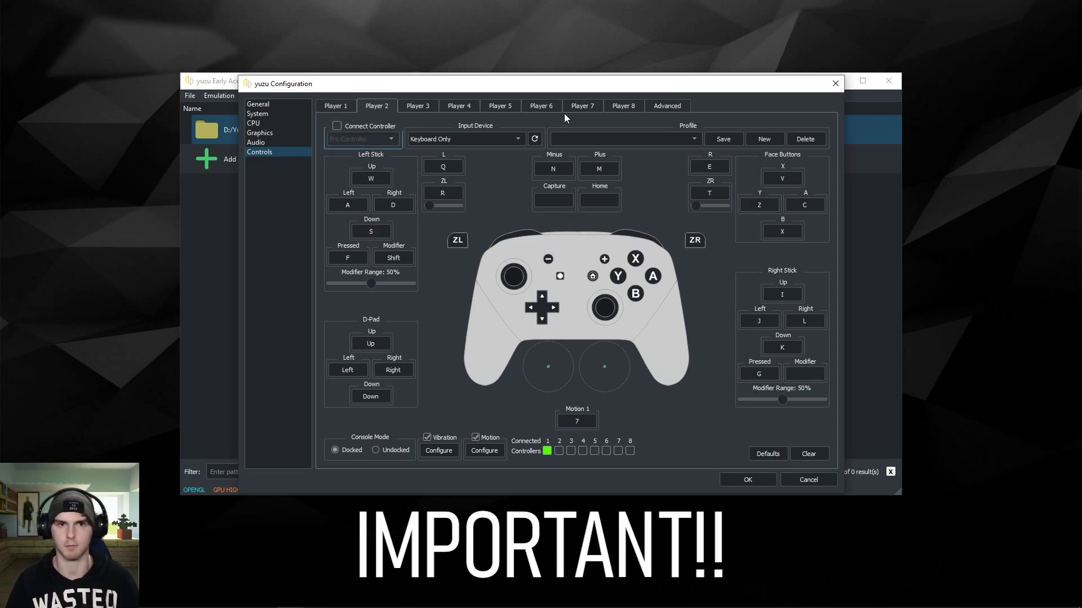
Review the Advanced controller options unchanged and return to Player 1.
left_click(666, 106)
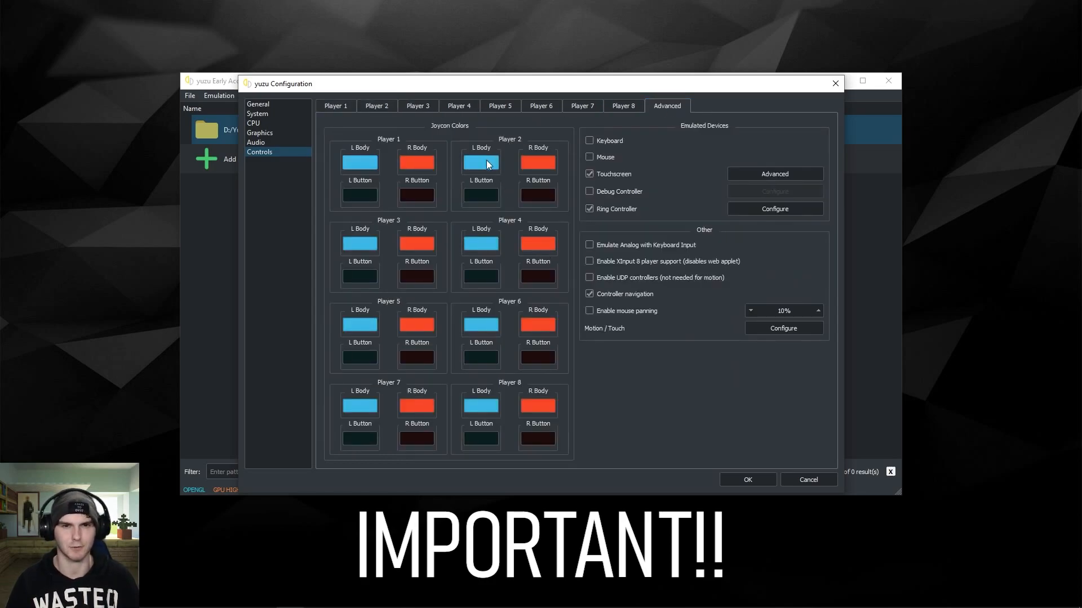
mouse_move(448, 245)
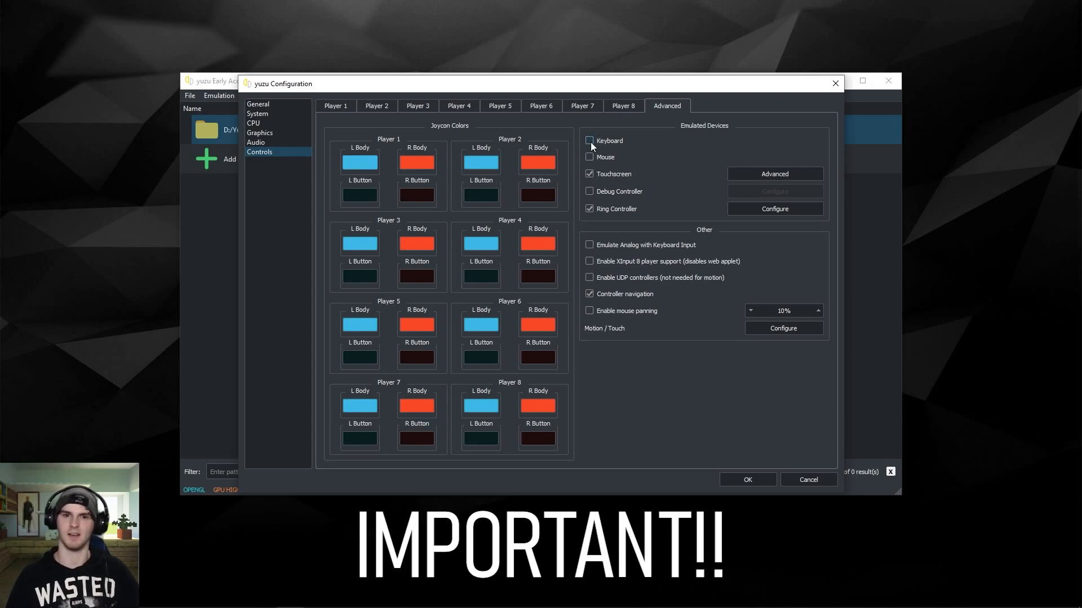
left_click(335, 106)
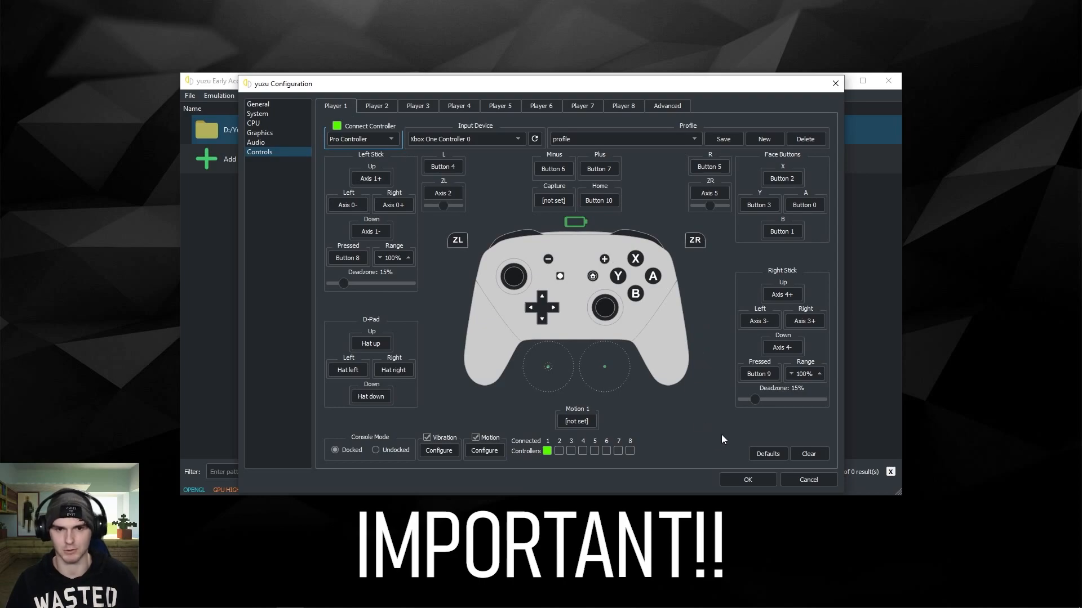
Save the configuration, restart yuzu, and browse the 19-game library list.
left_click(746, 480)
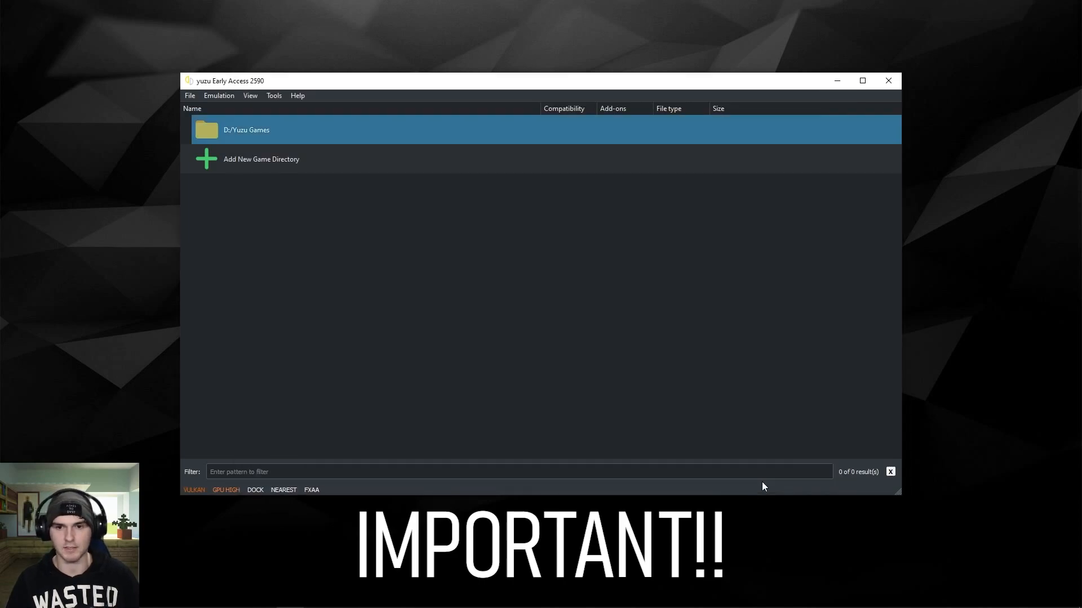
mouse_move(514, 332)
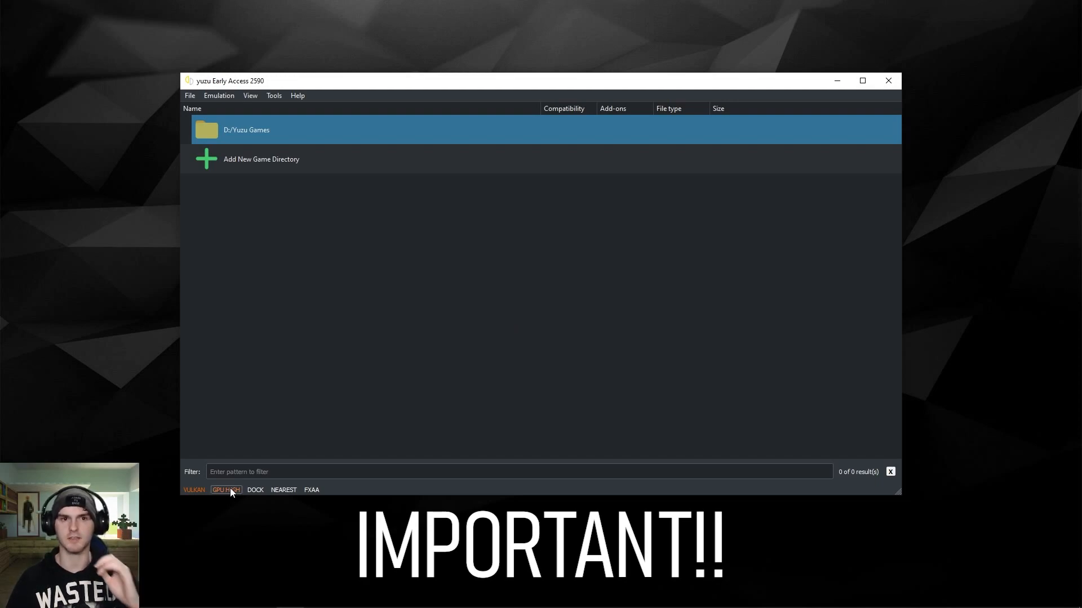
left_click(225, 490)
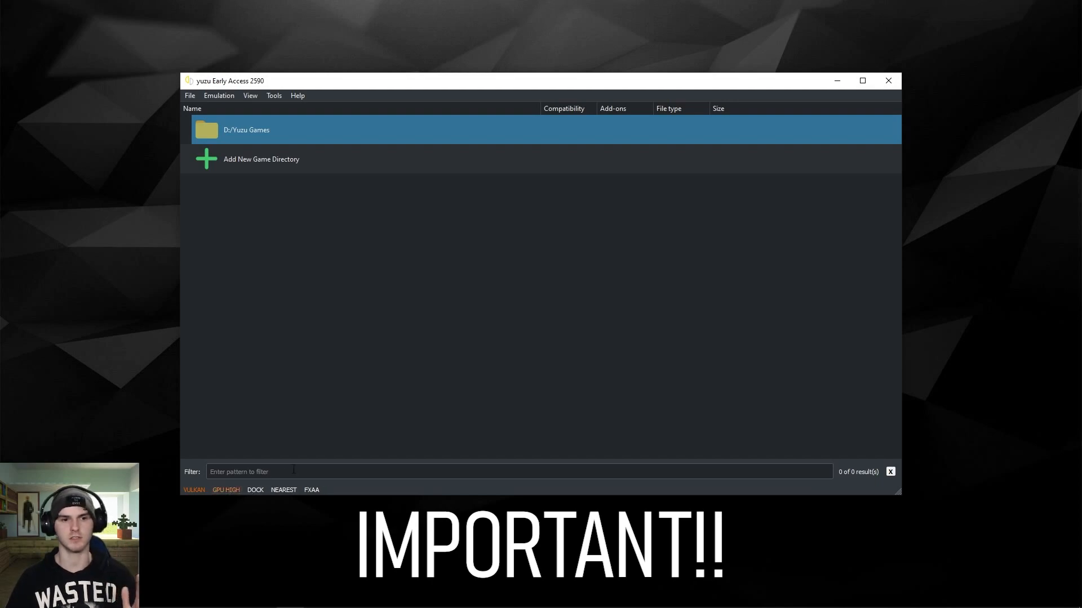
mouse_move(889, 82)
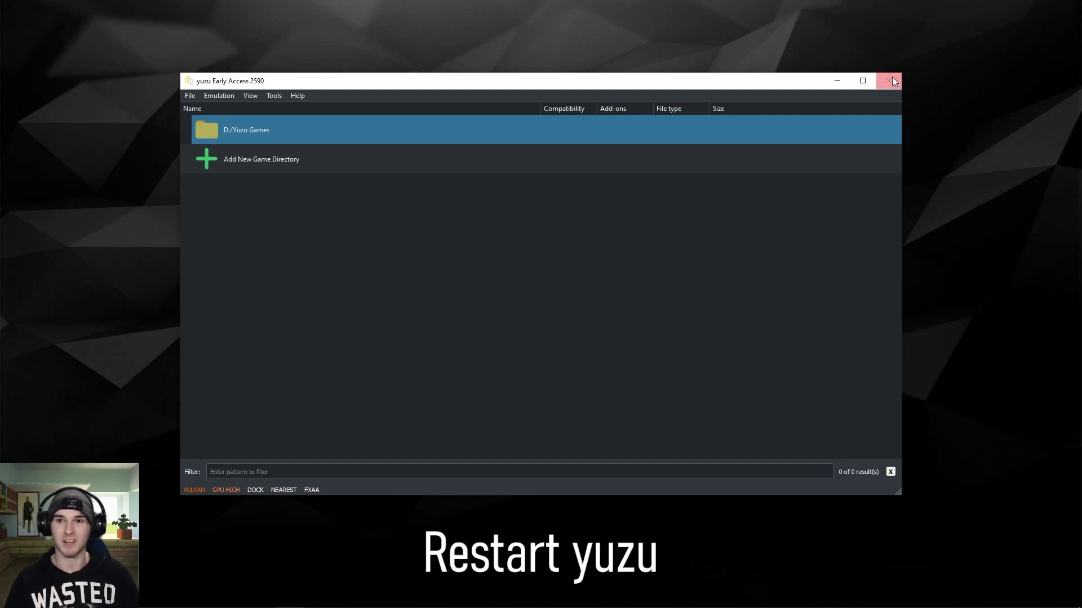
mouse_move(355, 250)
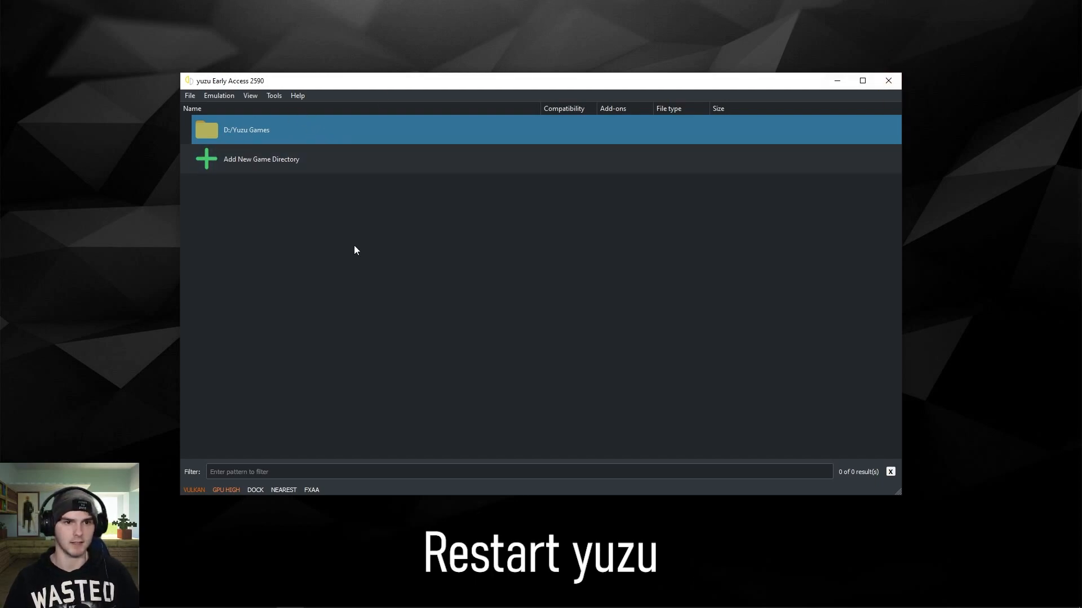
mouse_move(429, 207)
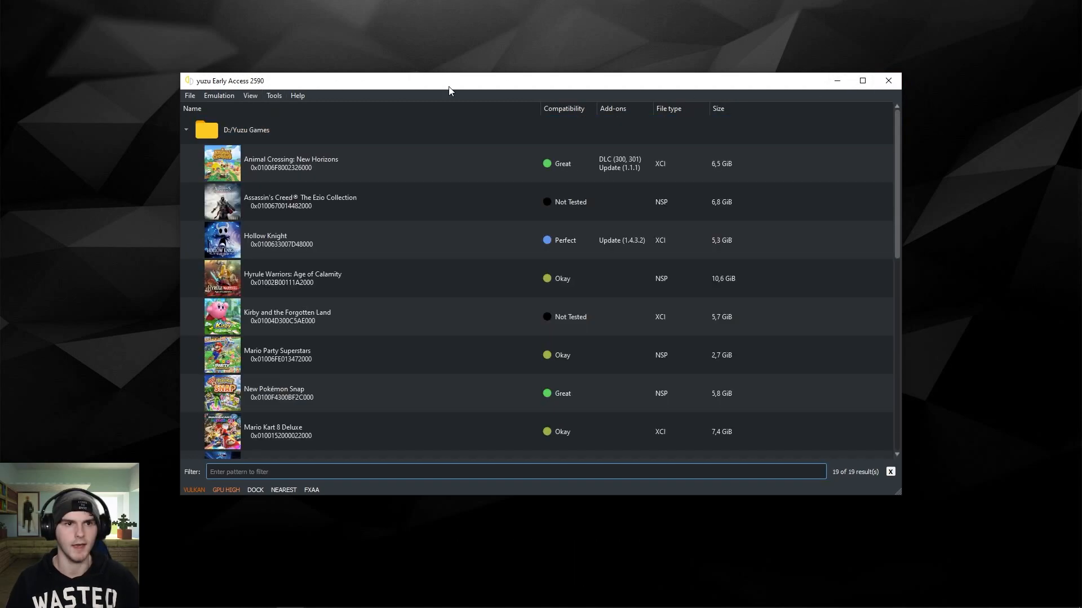
scroll("down", 3)
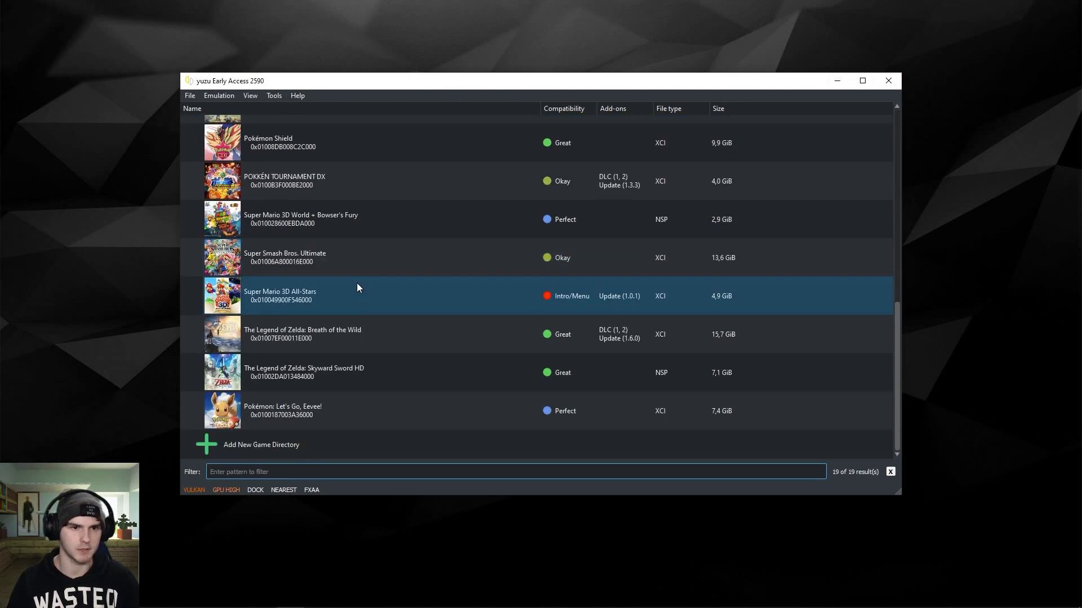